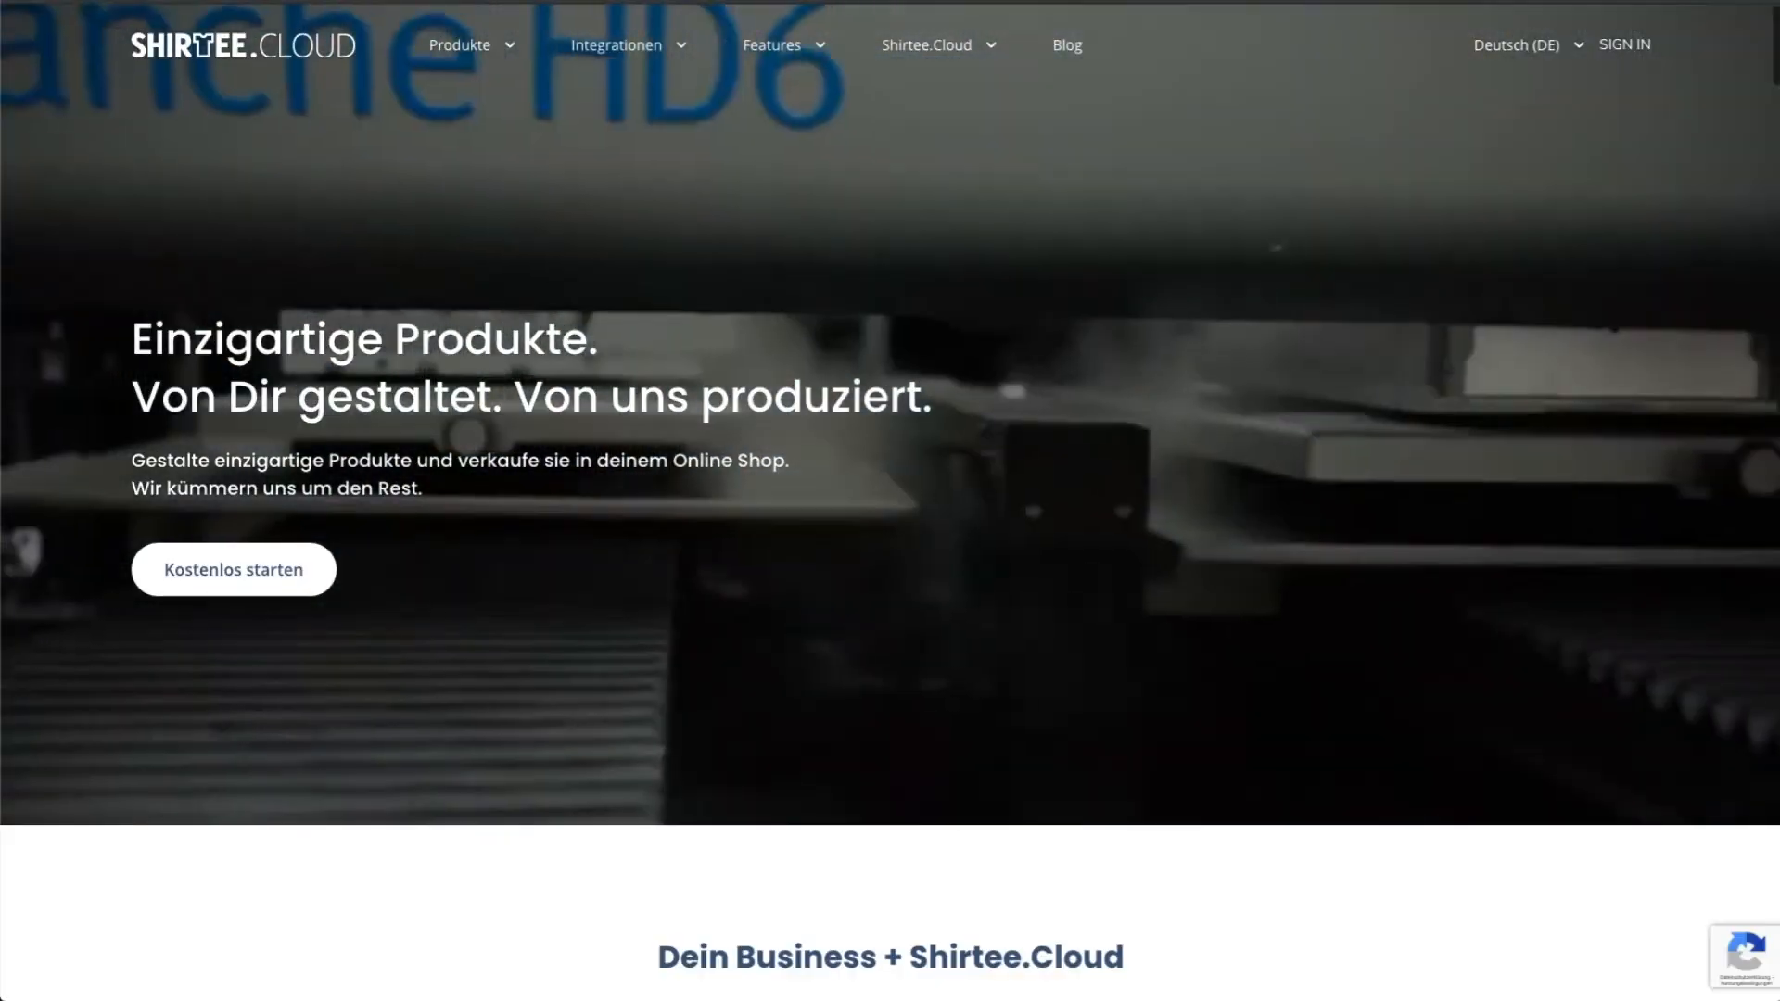
# Download the Shirtee plugin zip from the Integrationen > WooCommerce page on Shirtee.Cloud.
pyautogui.click(615, 44)
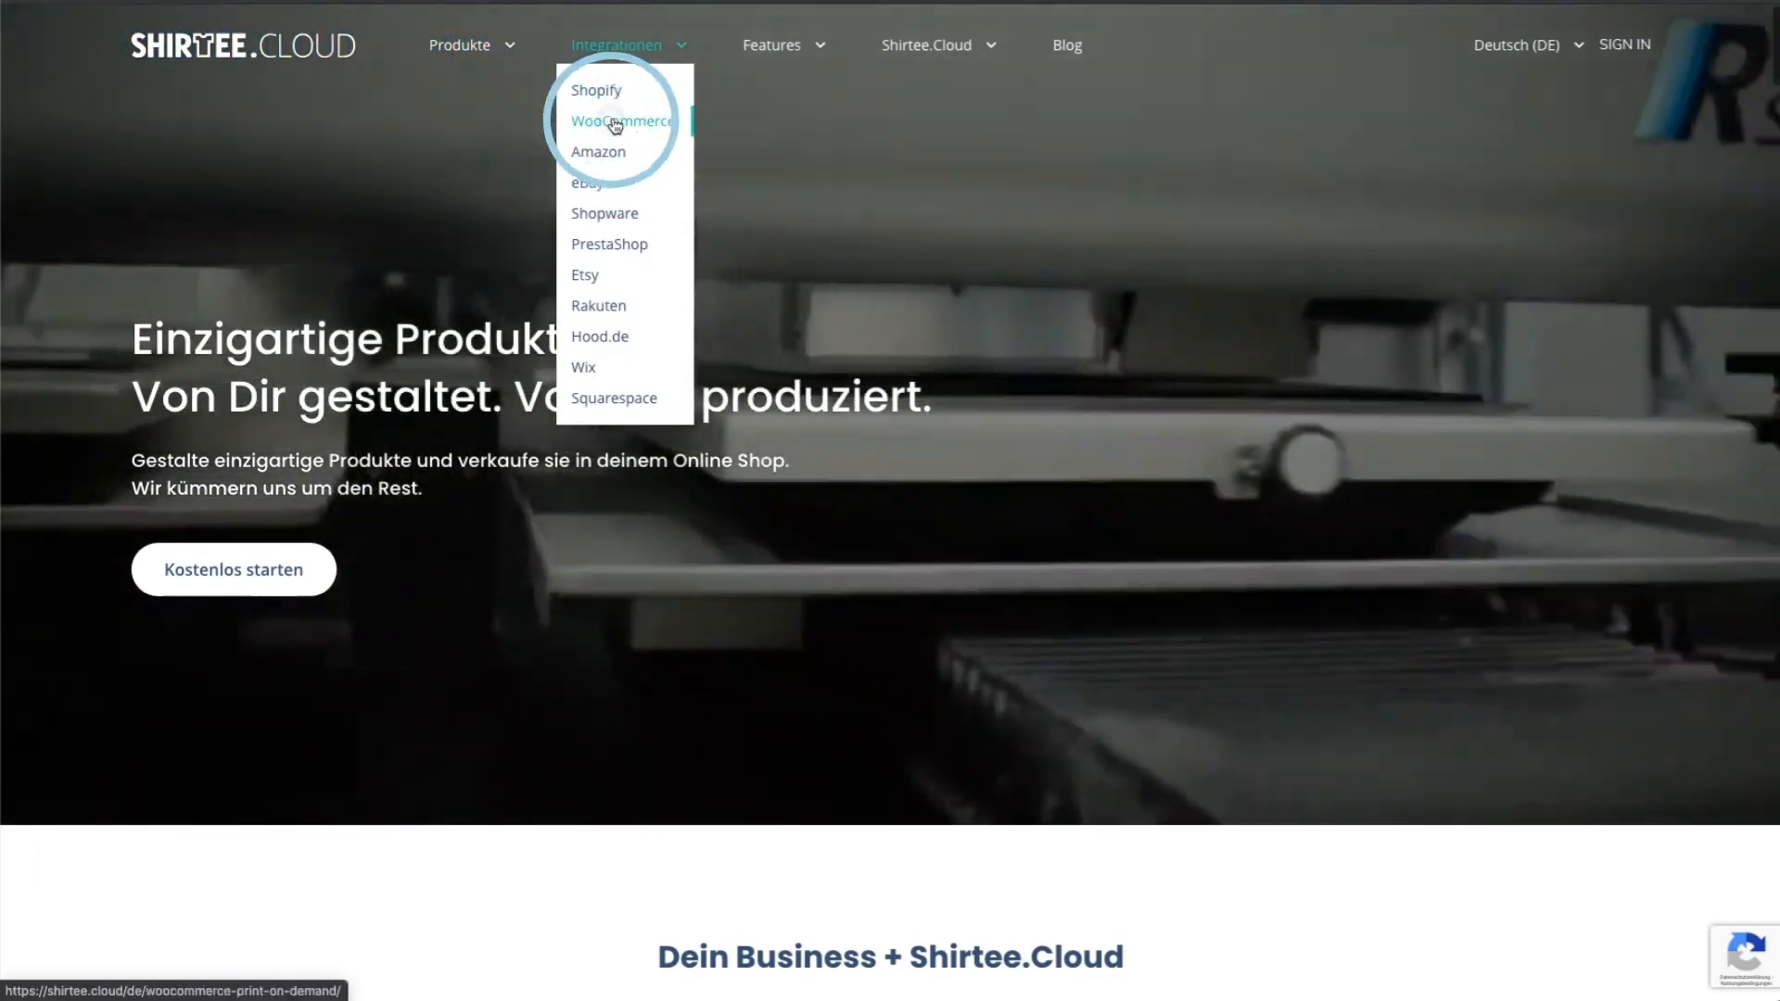
pyautogui.click(621, 123)
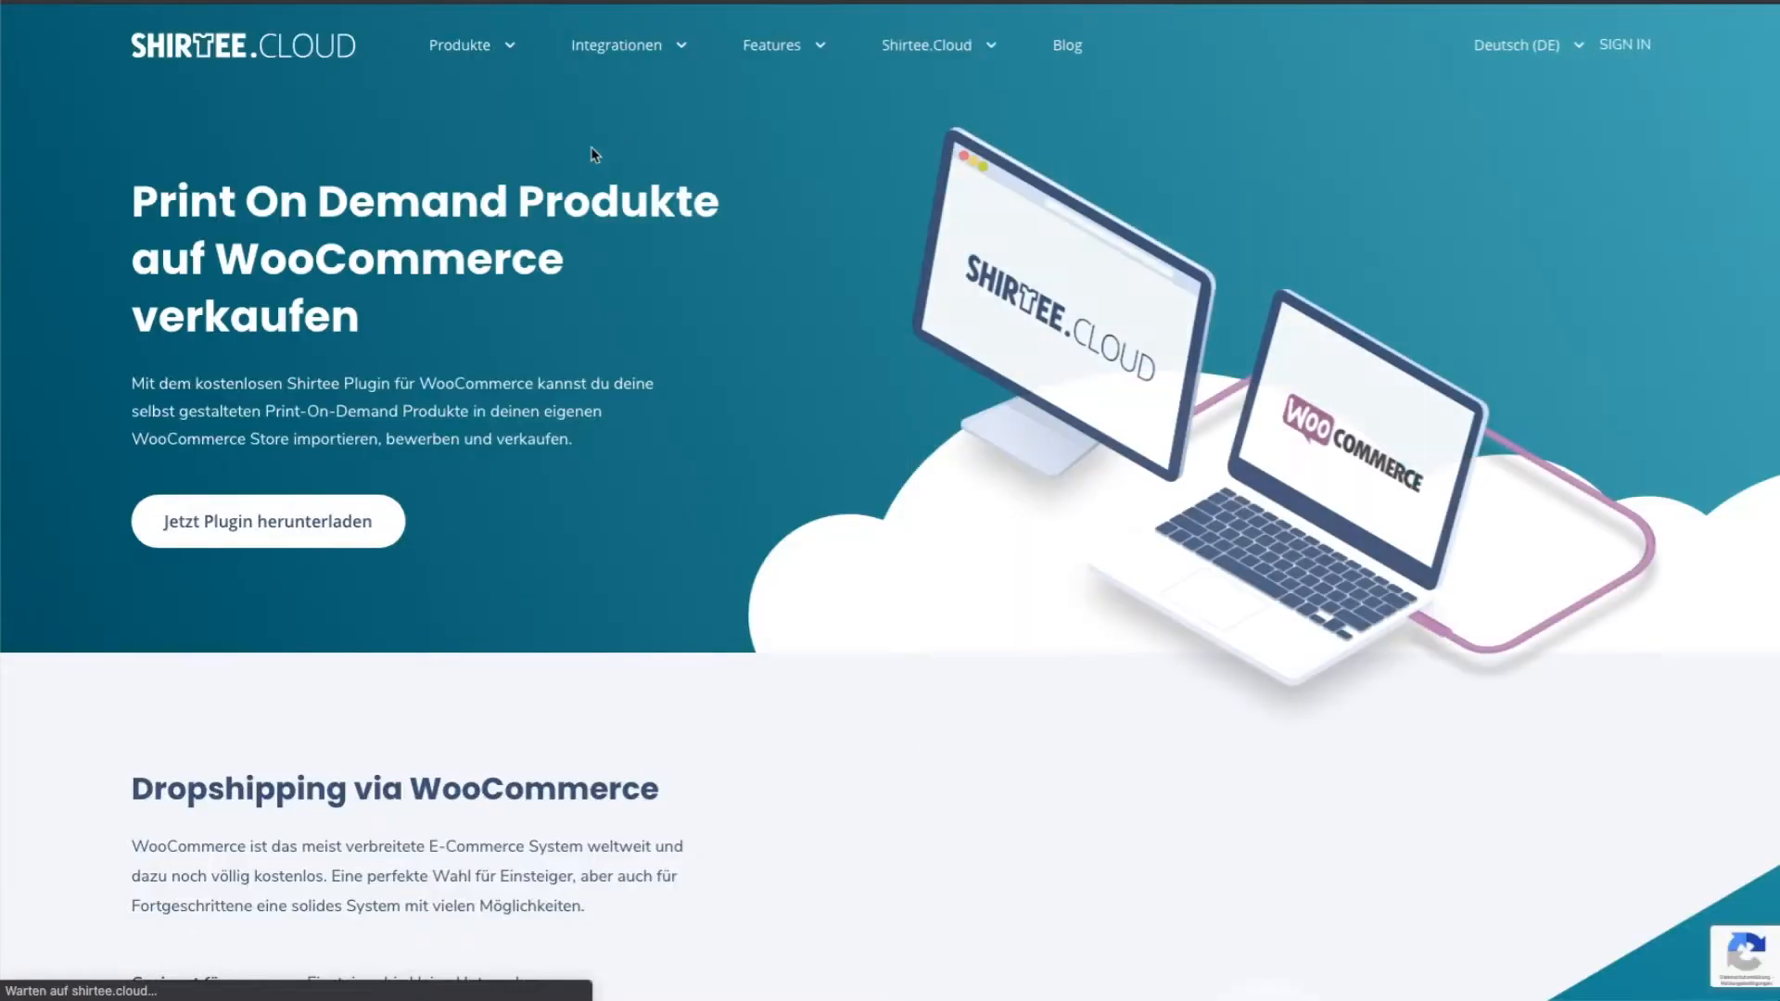
pyautogui.click(267, 521)
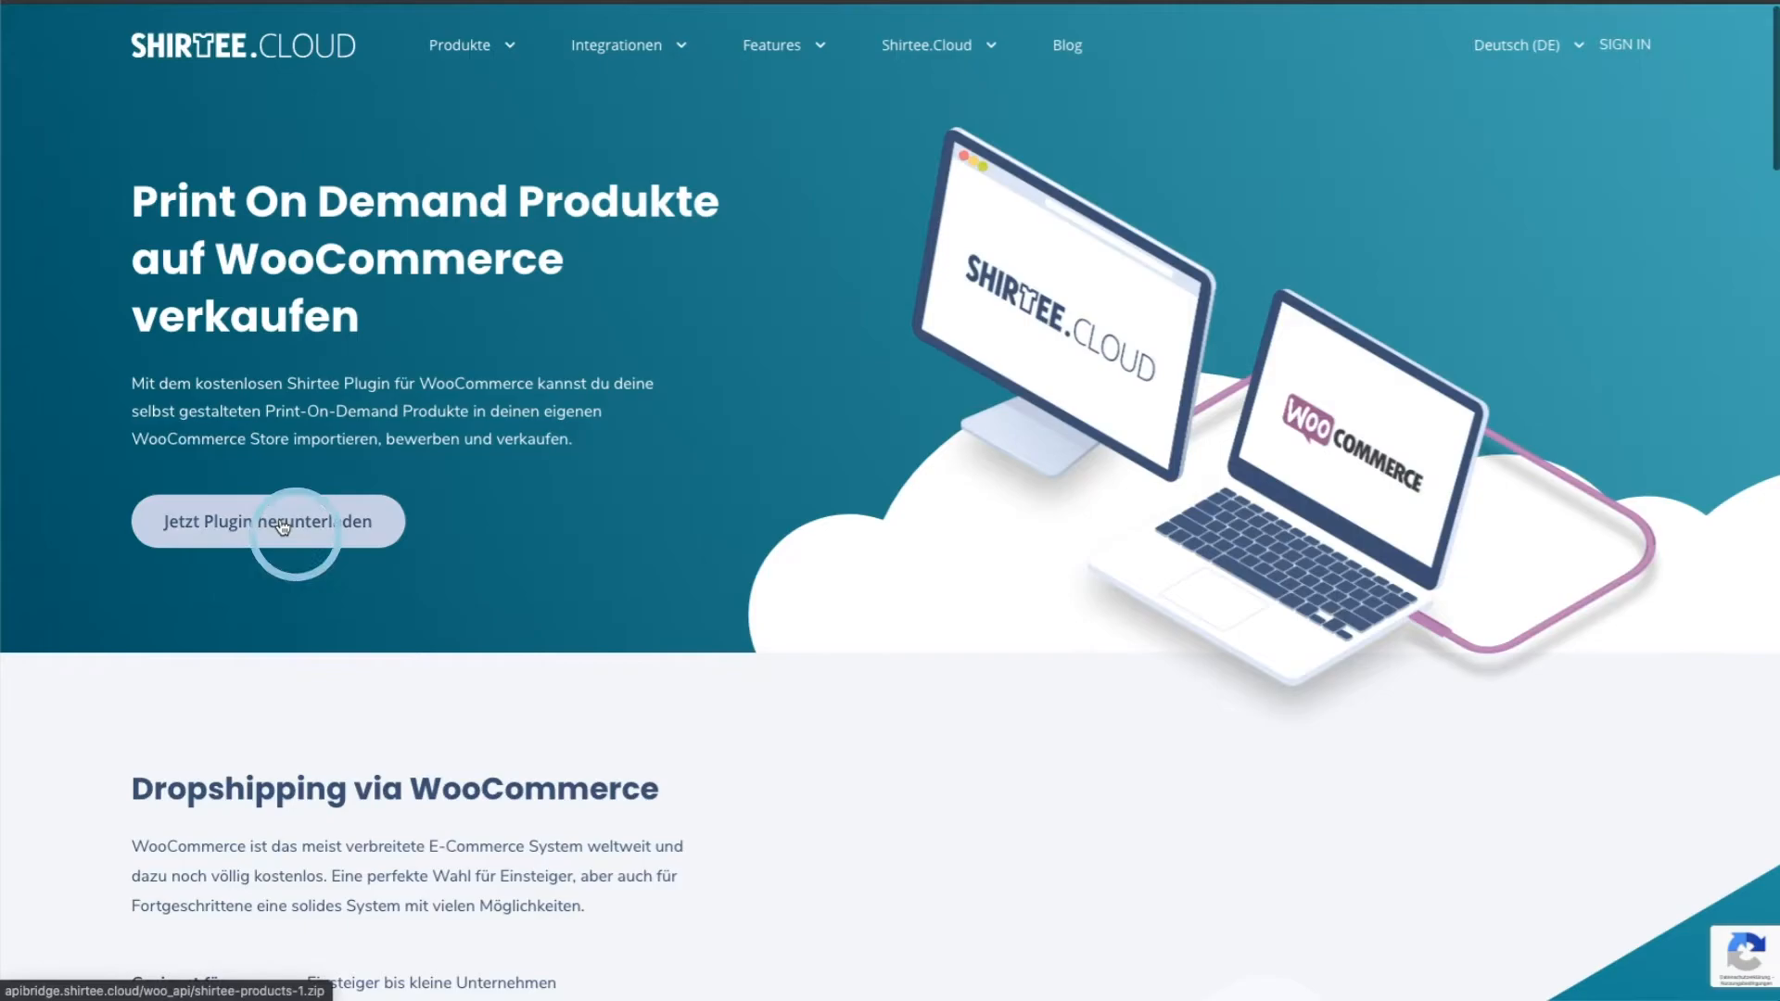
pyautogui.click(267, 521)
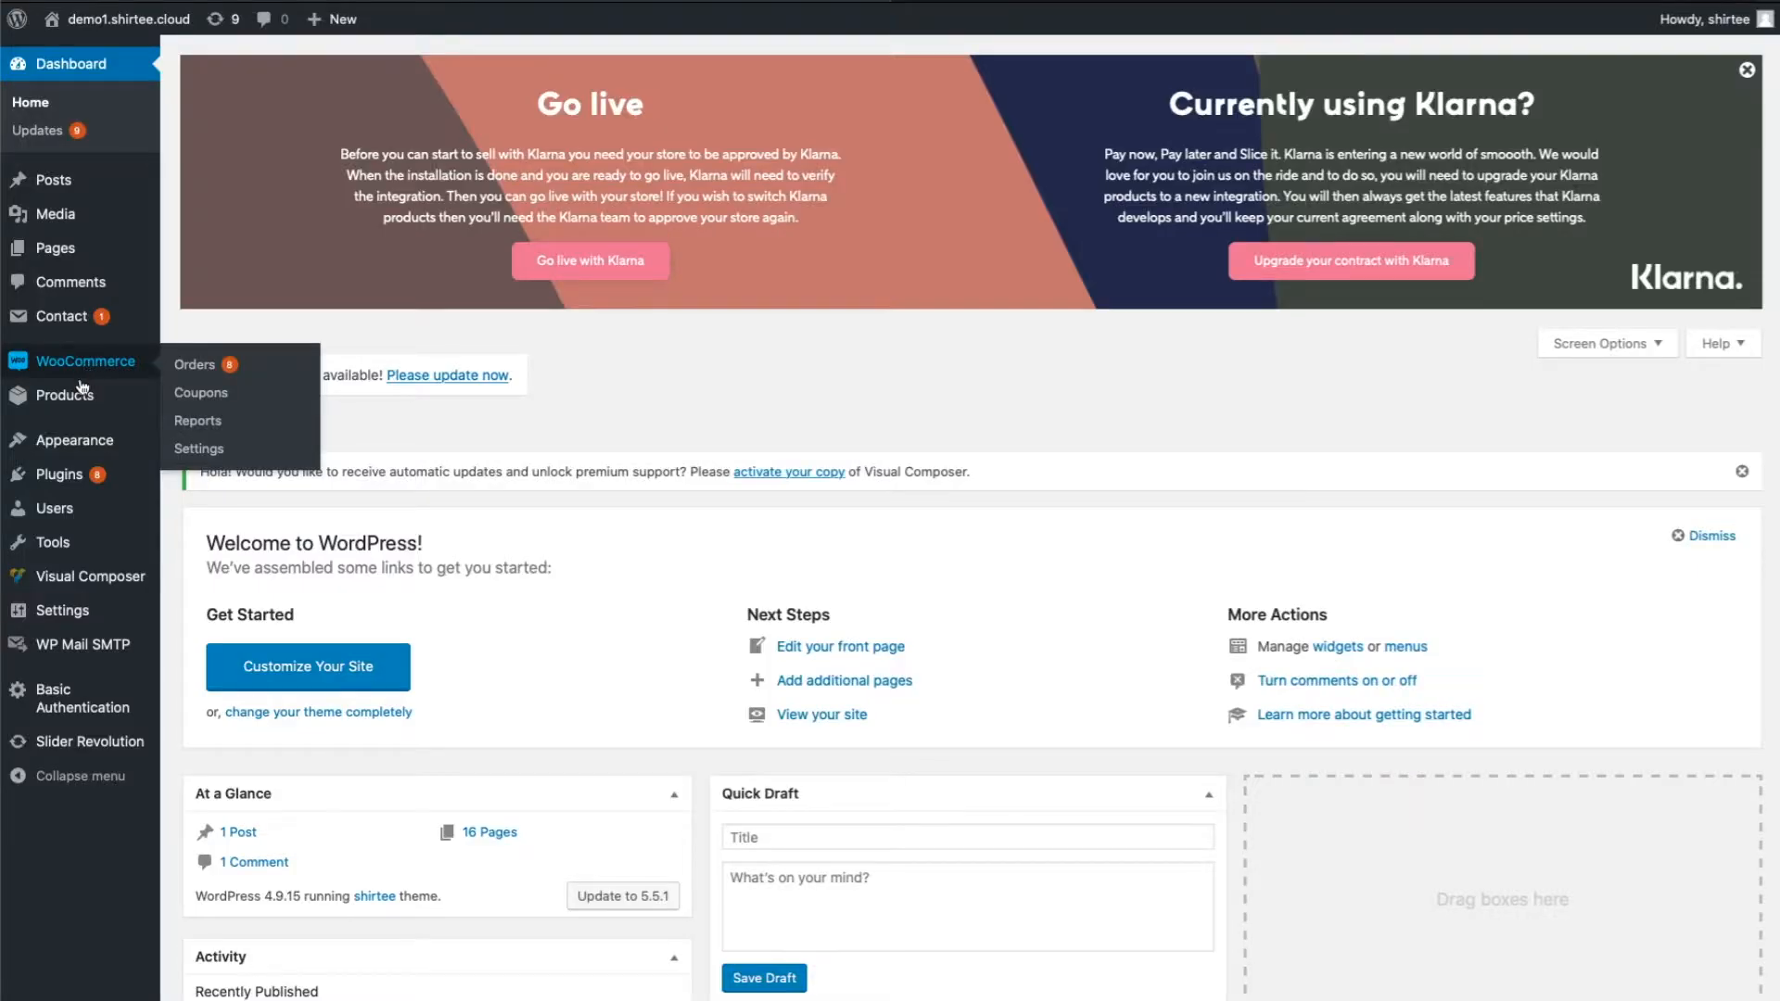
# Upload shirtee-products-1.zip via Plugins > Add New, install it and activate the Shirtee plugin.
pyautogui.click(59, 474)
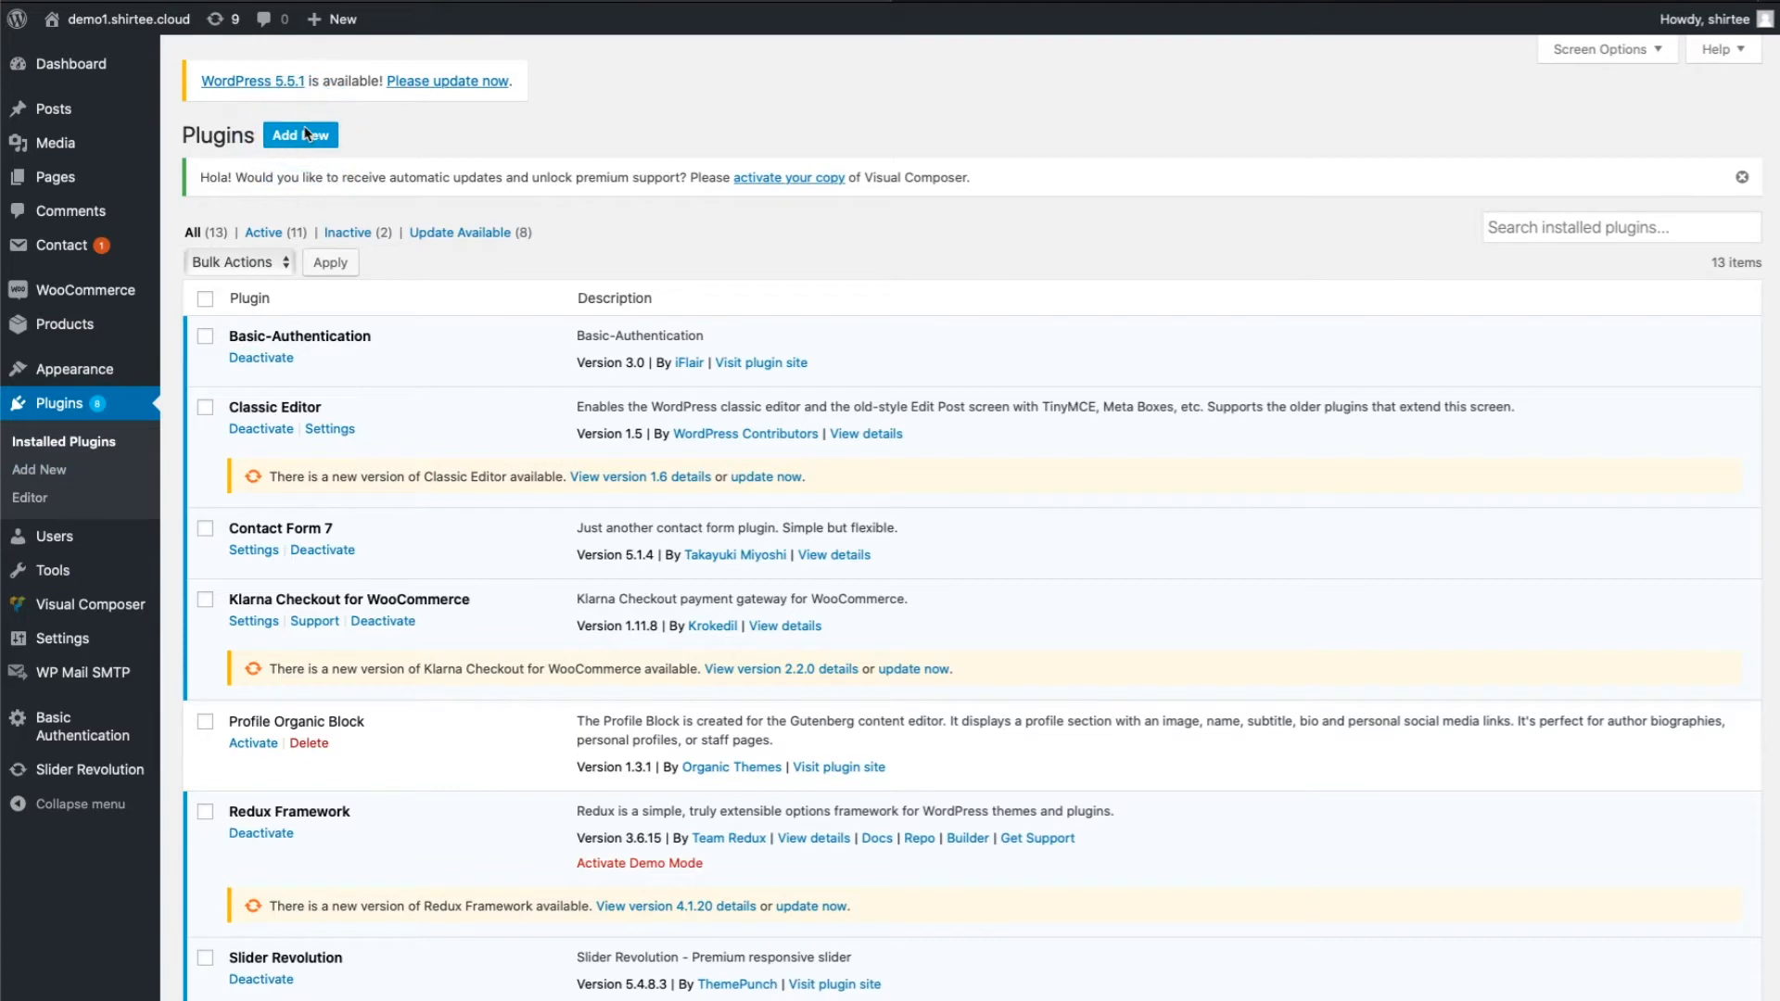
pyautogui.click(300, 135)
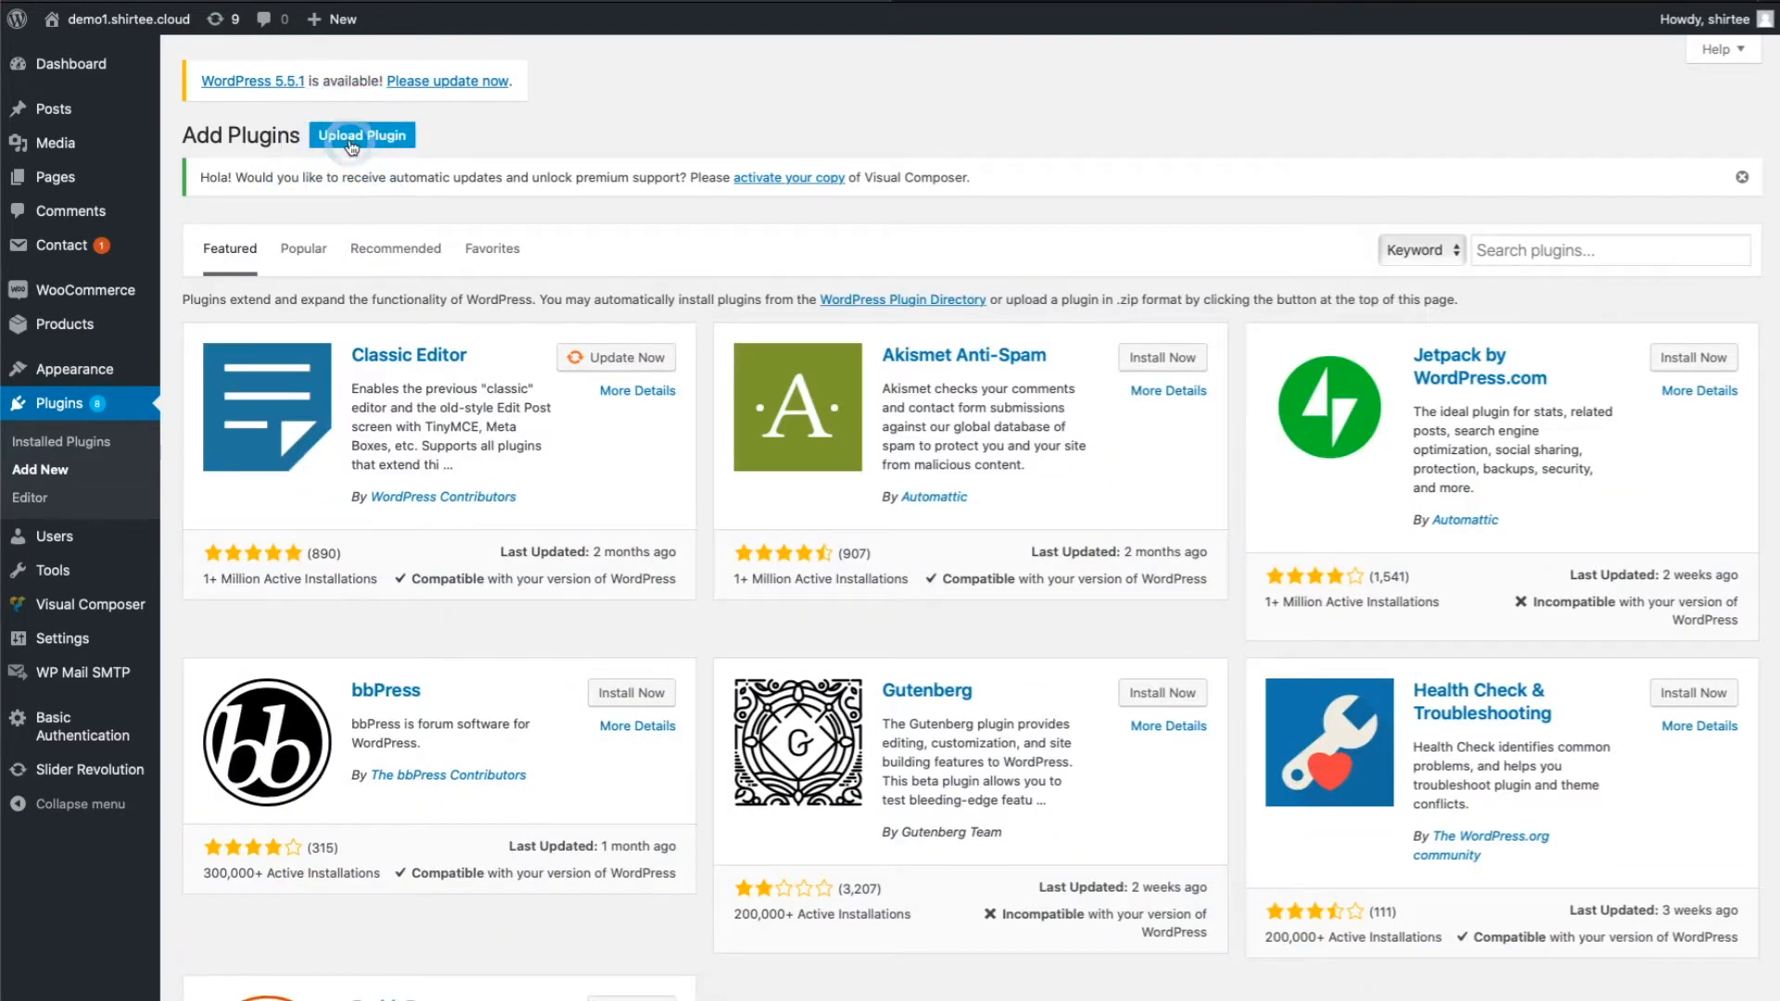
pyautogui.click(361, 134)
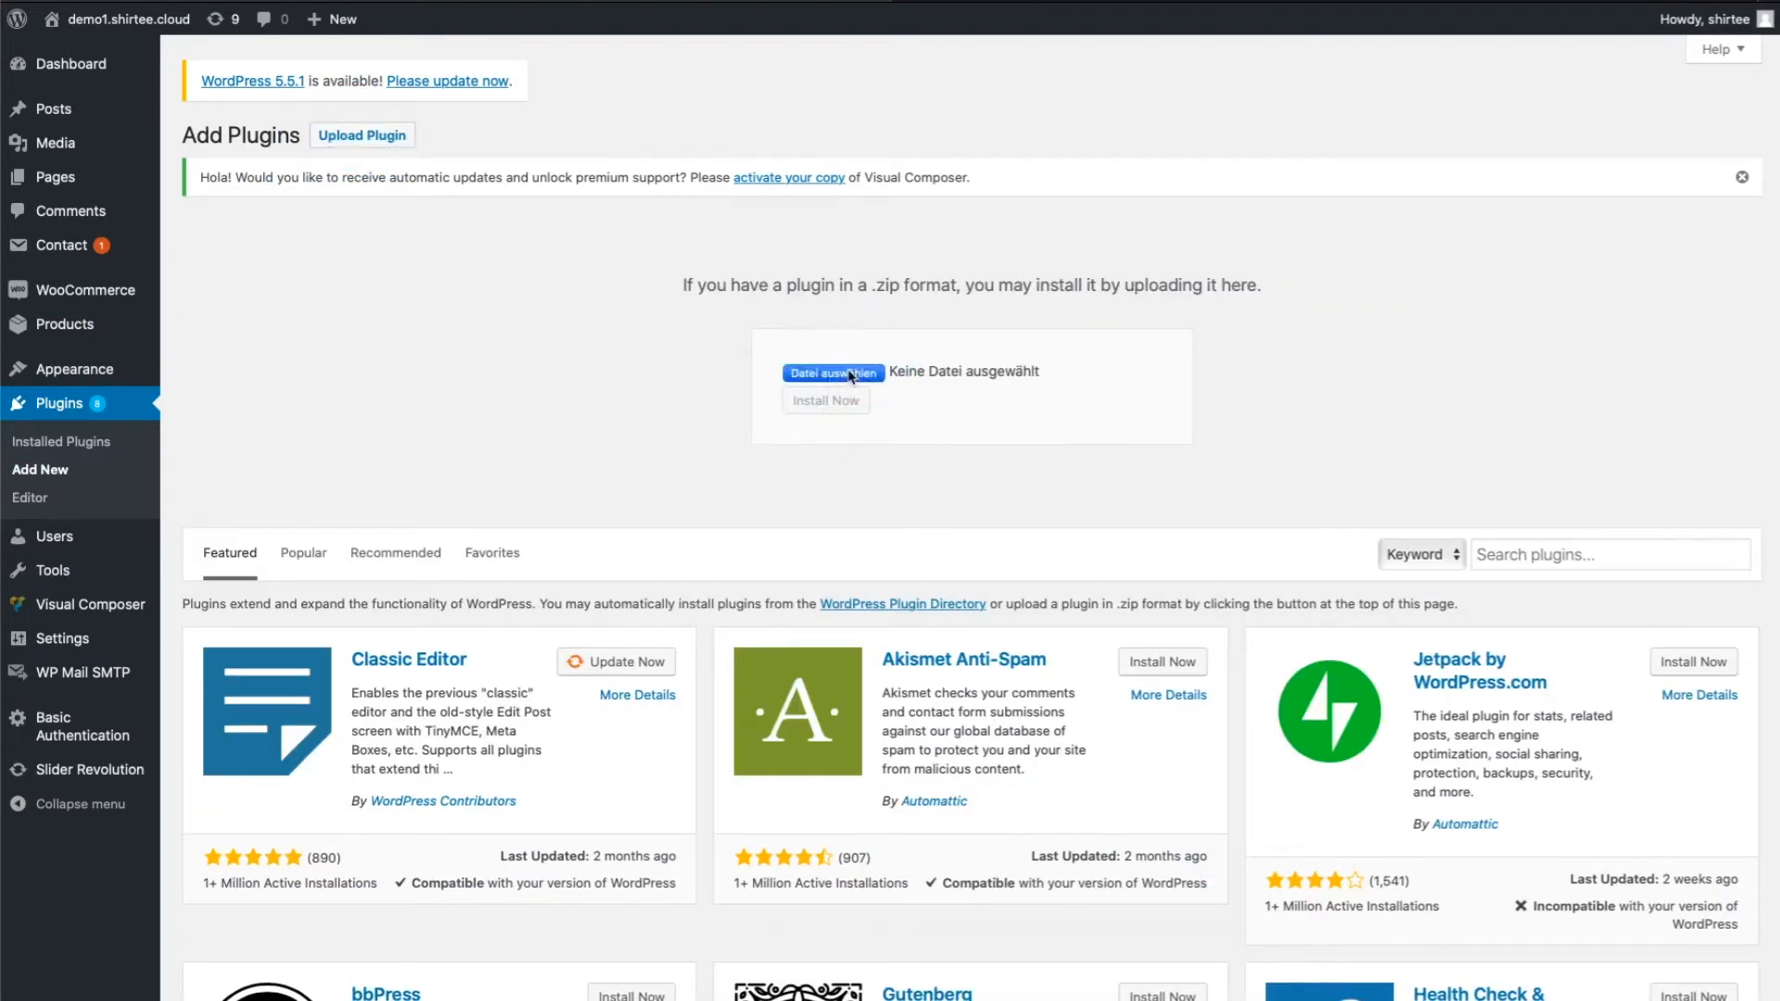
pyautogui.click(833, 373)
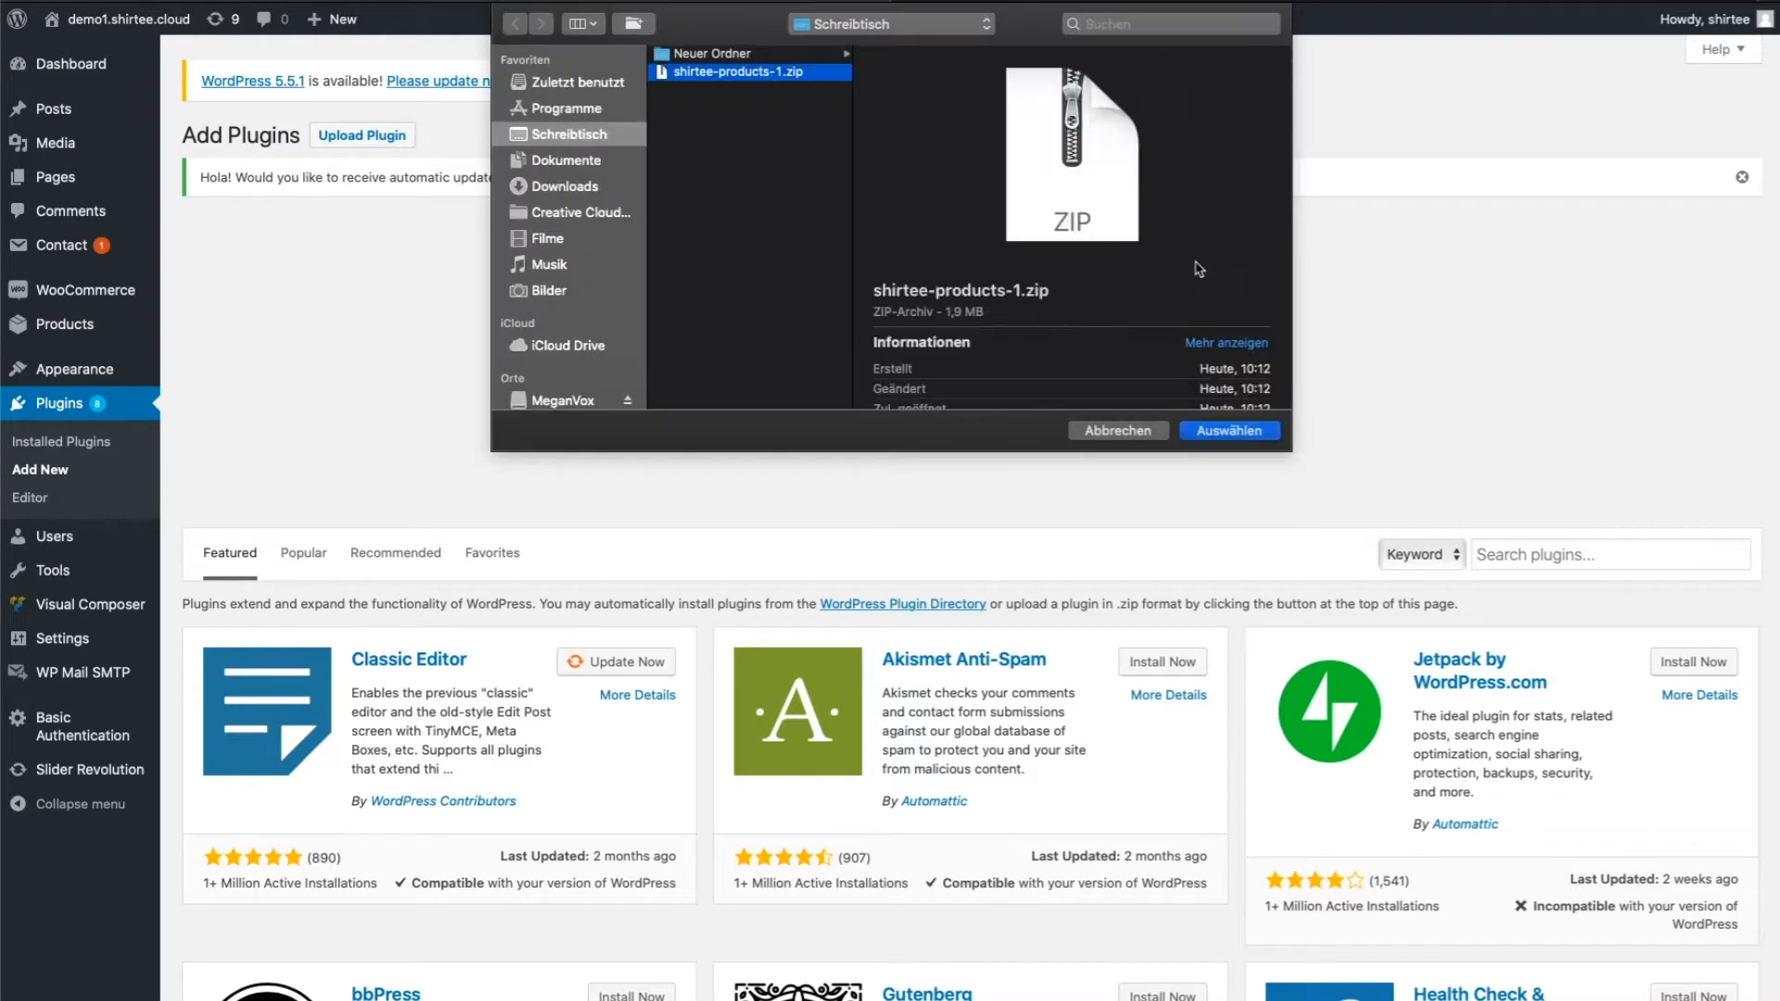
pyautogui.click(1227, 430)
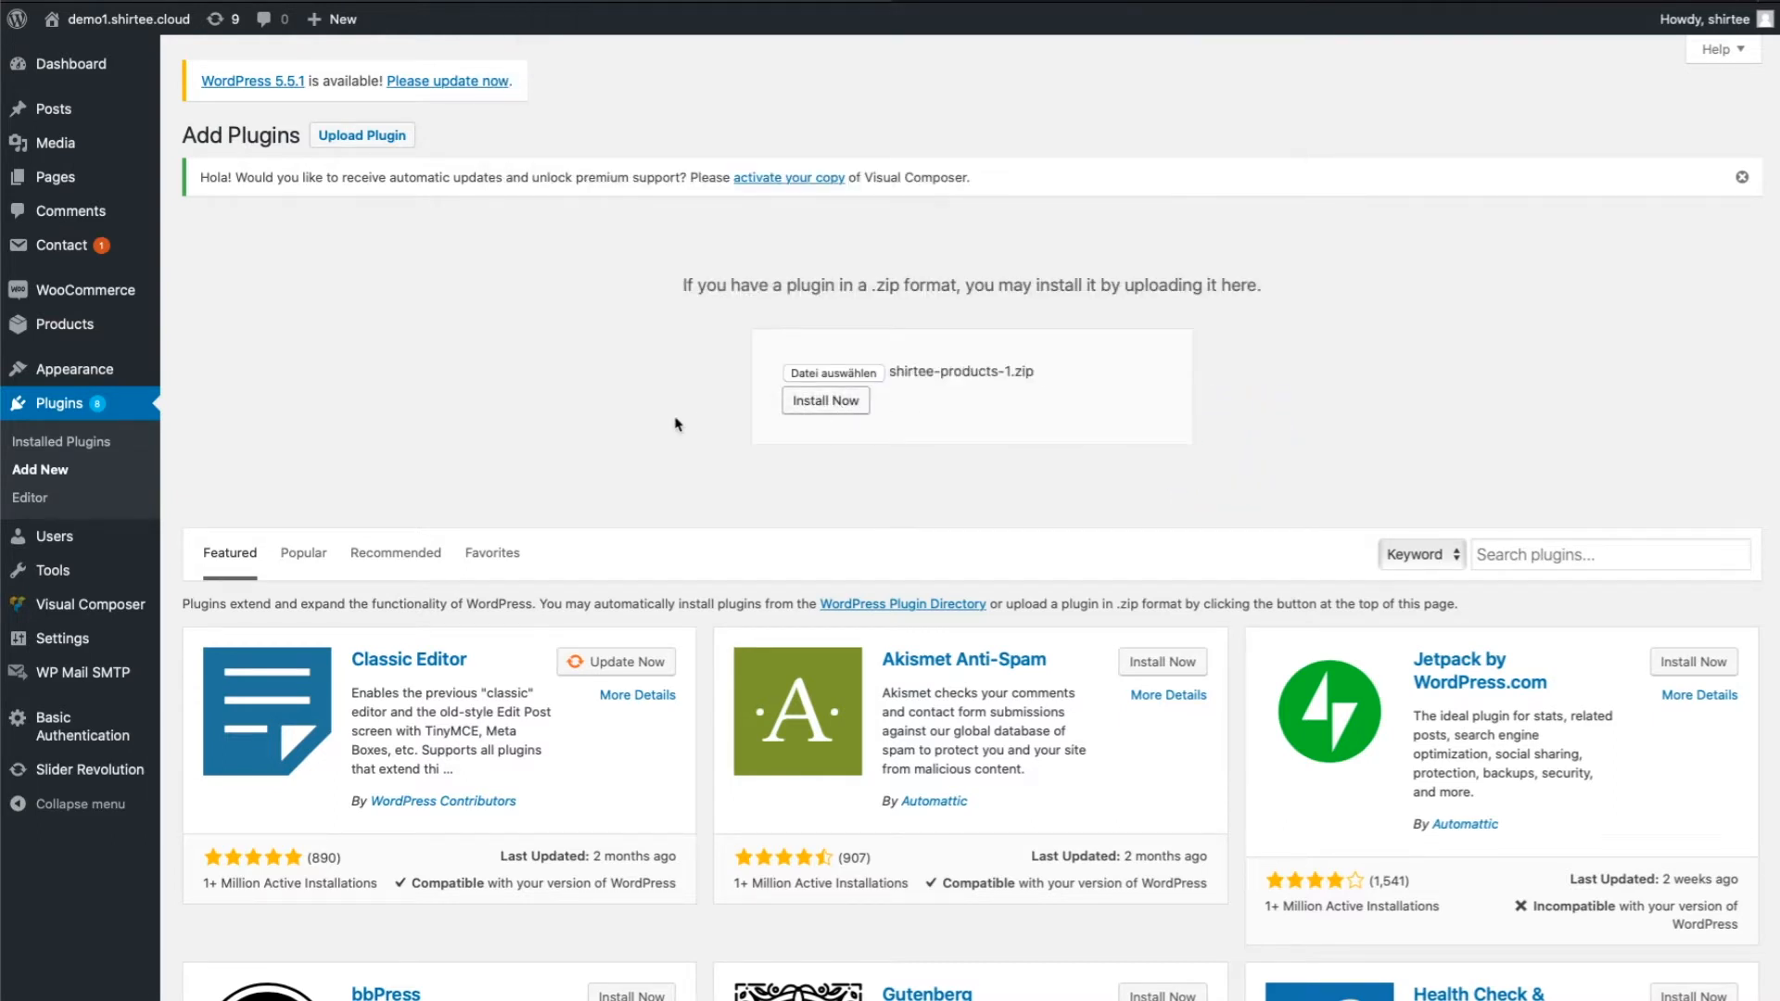
pyautogui.click(825, 400)
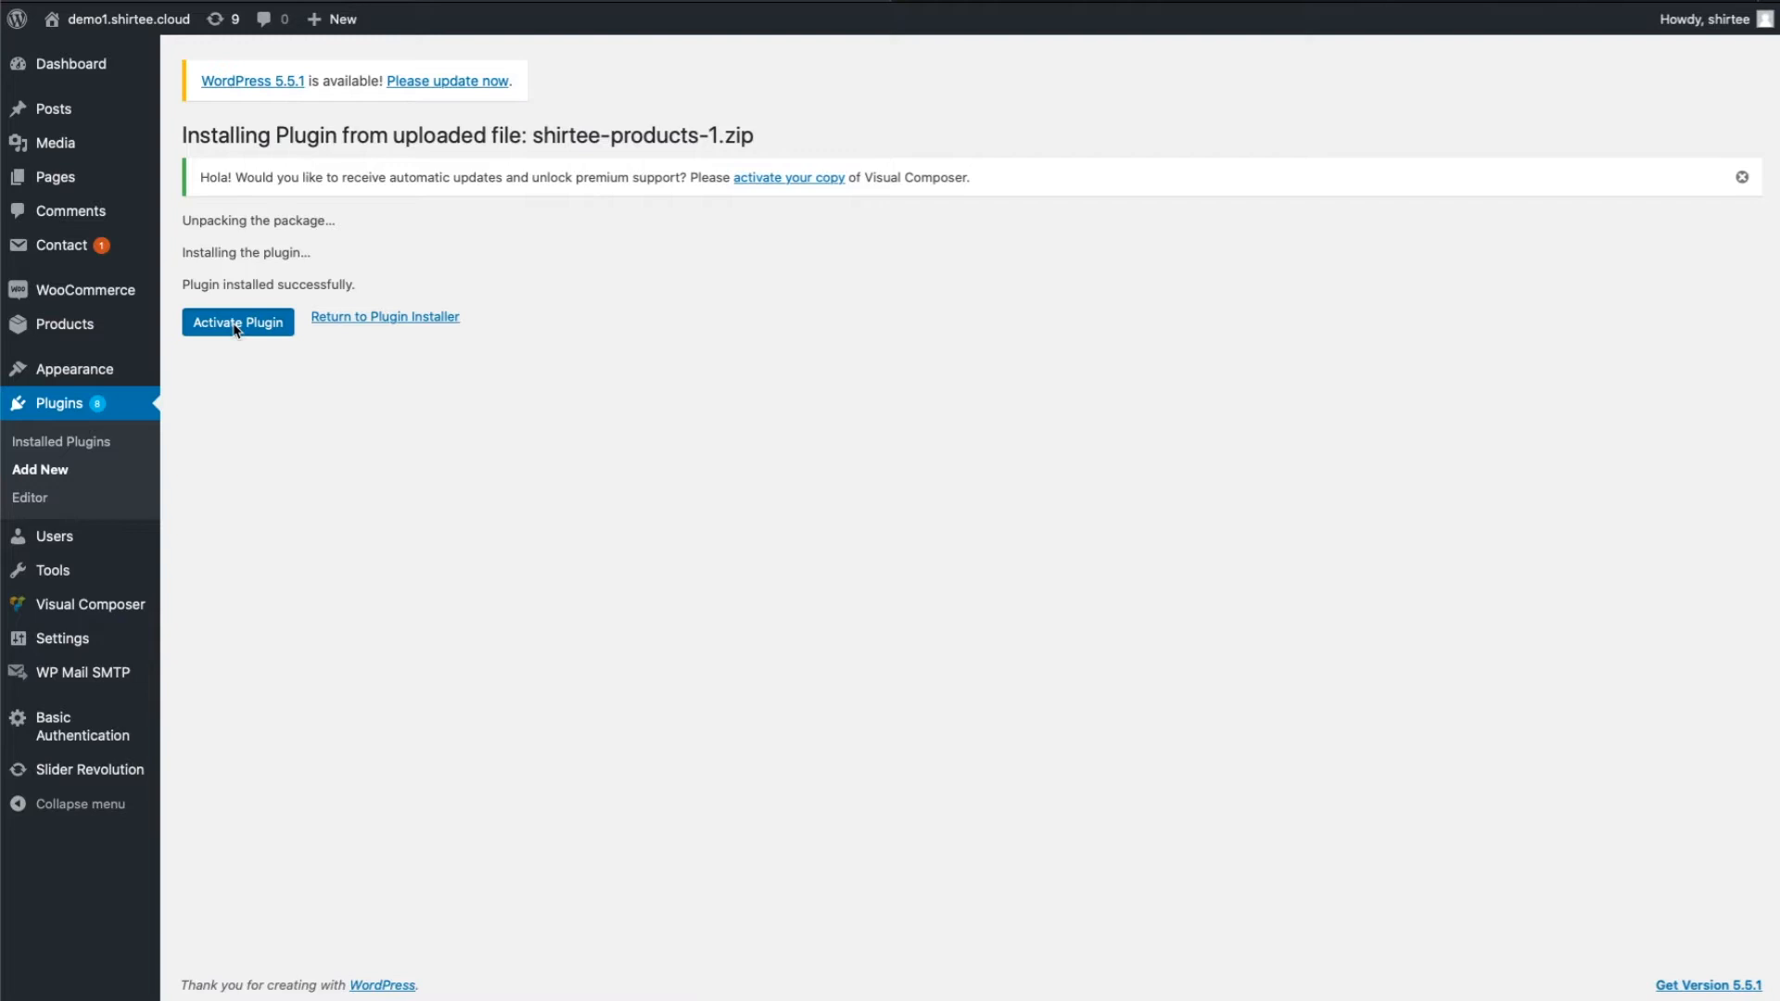
pyautogui.click(238, 321)
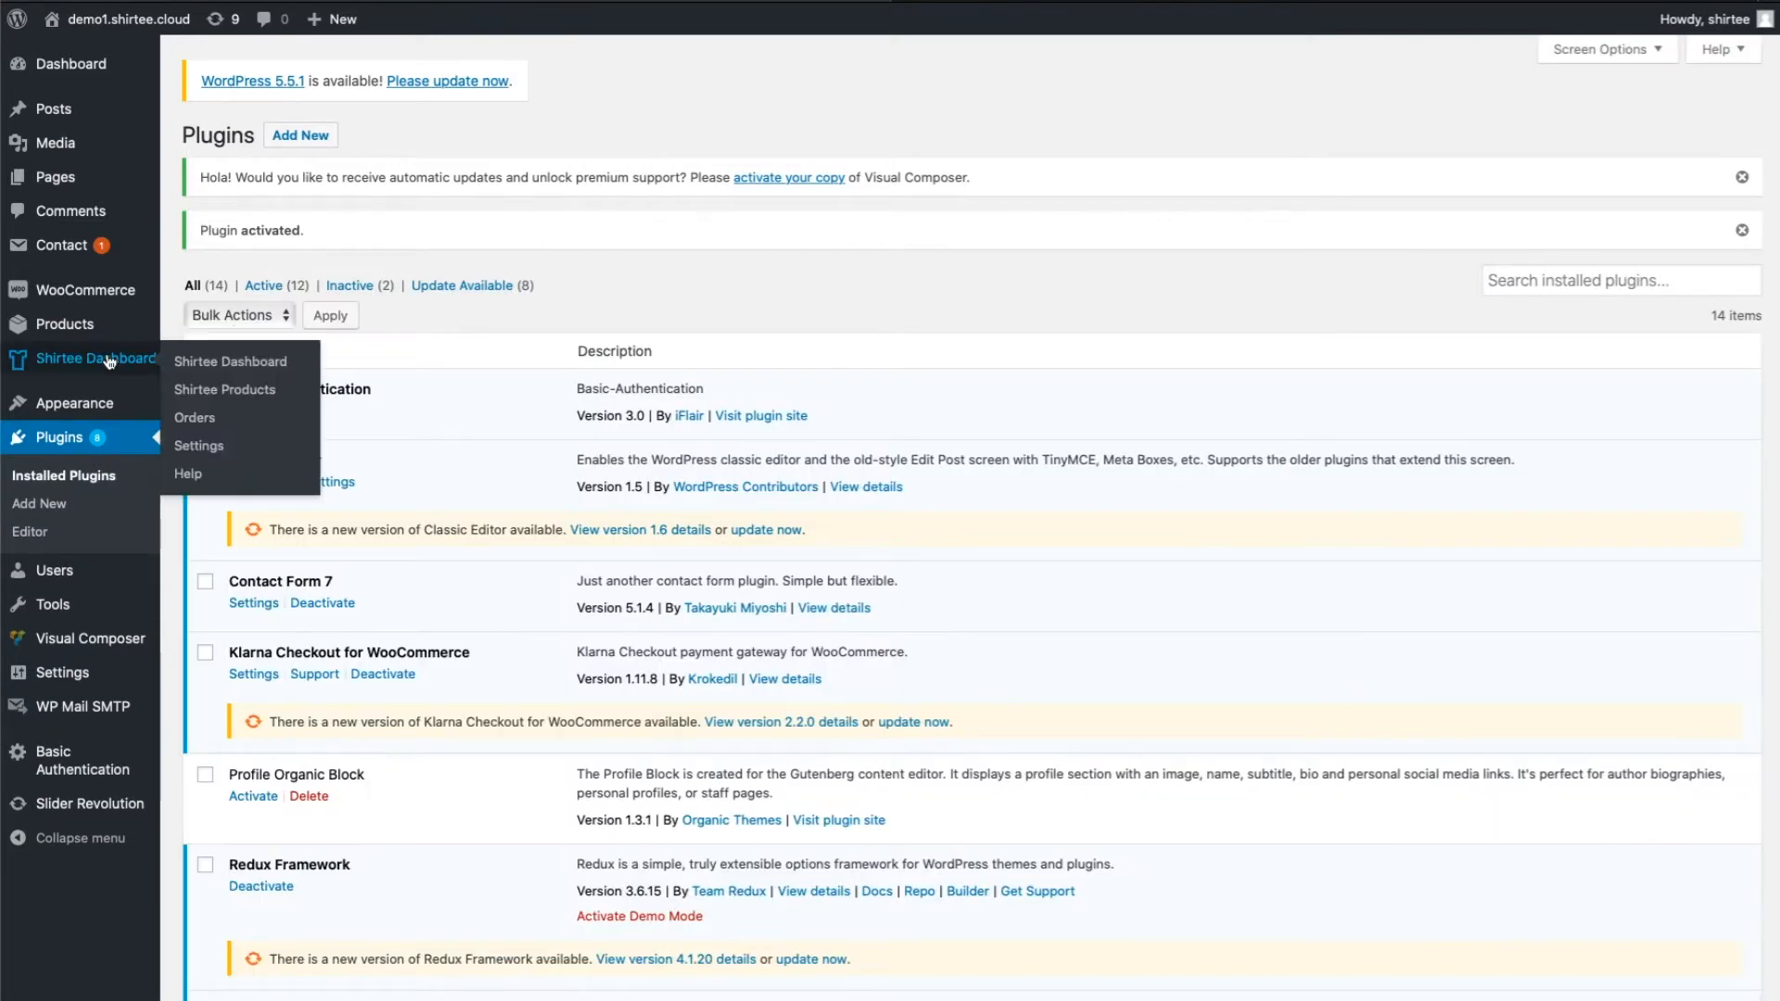
# Log in to the Shirtee account with e-mail and password from Shirtee Dashboard > Settings.
pyautogui.click(198, 445)
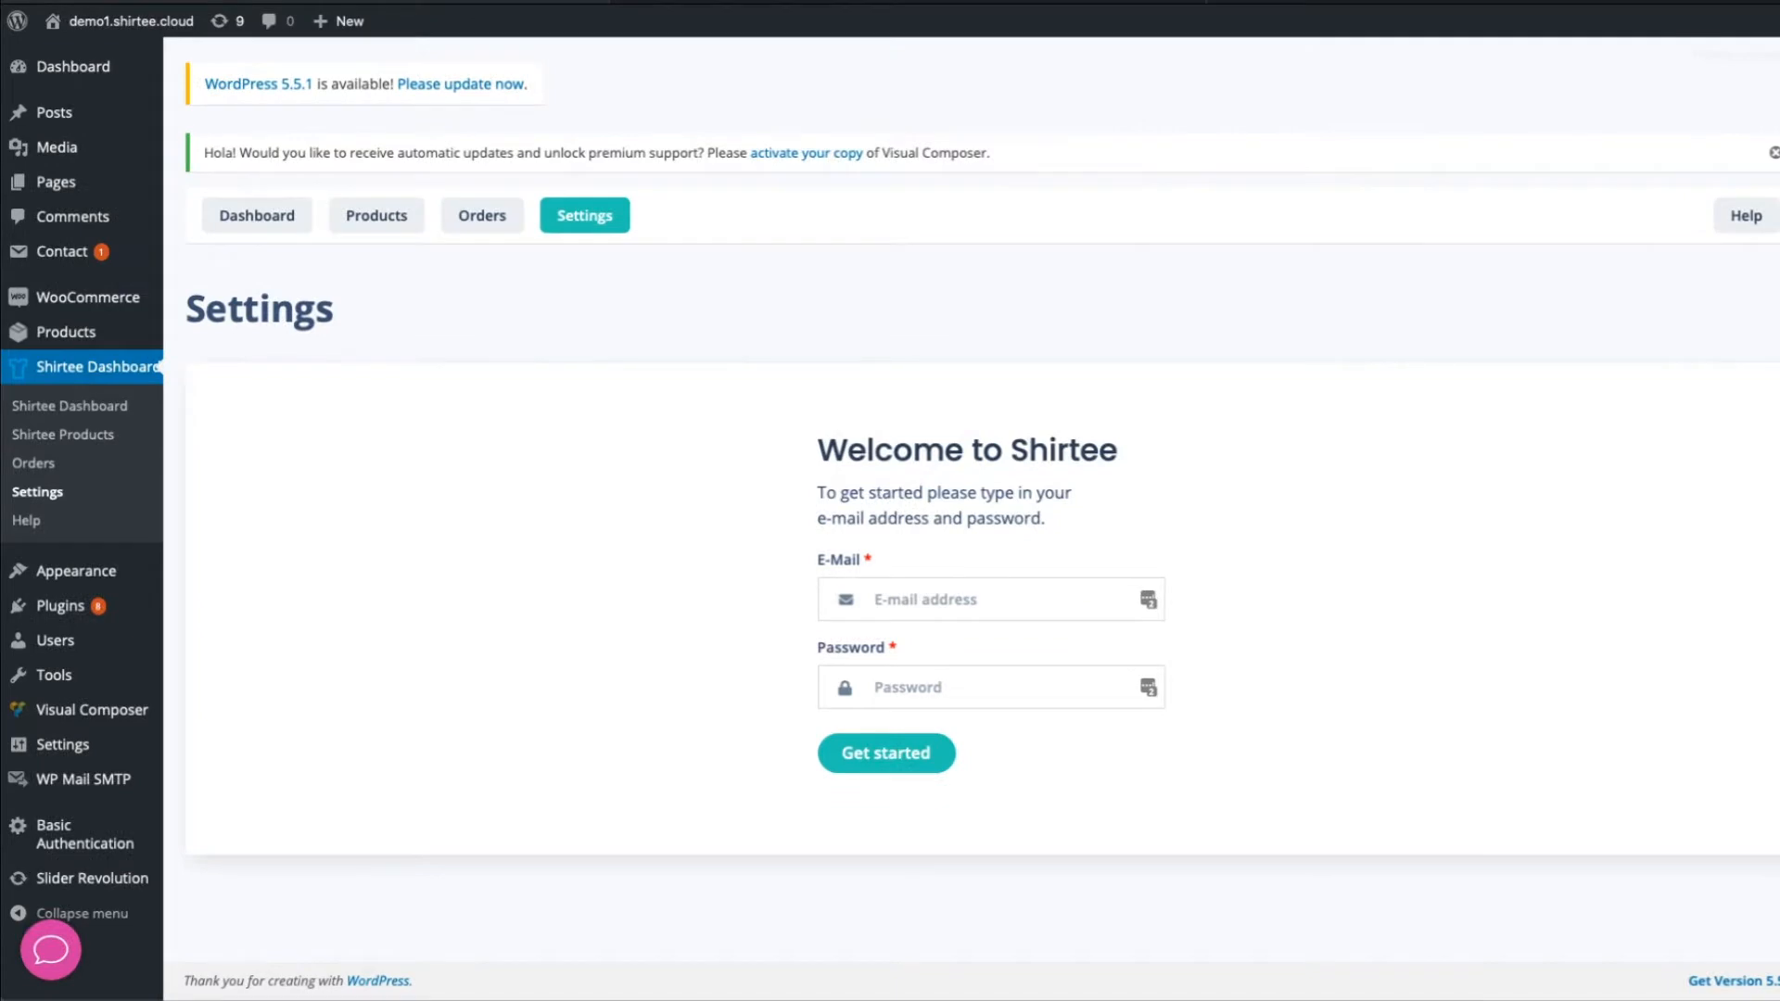
pyautogui.click(988, 599)
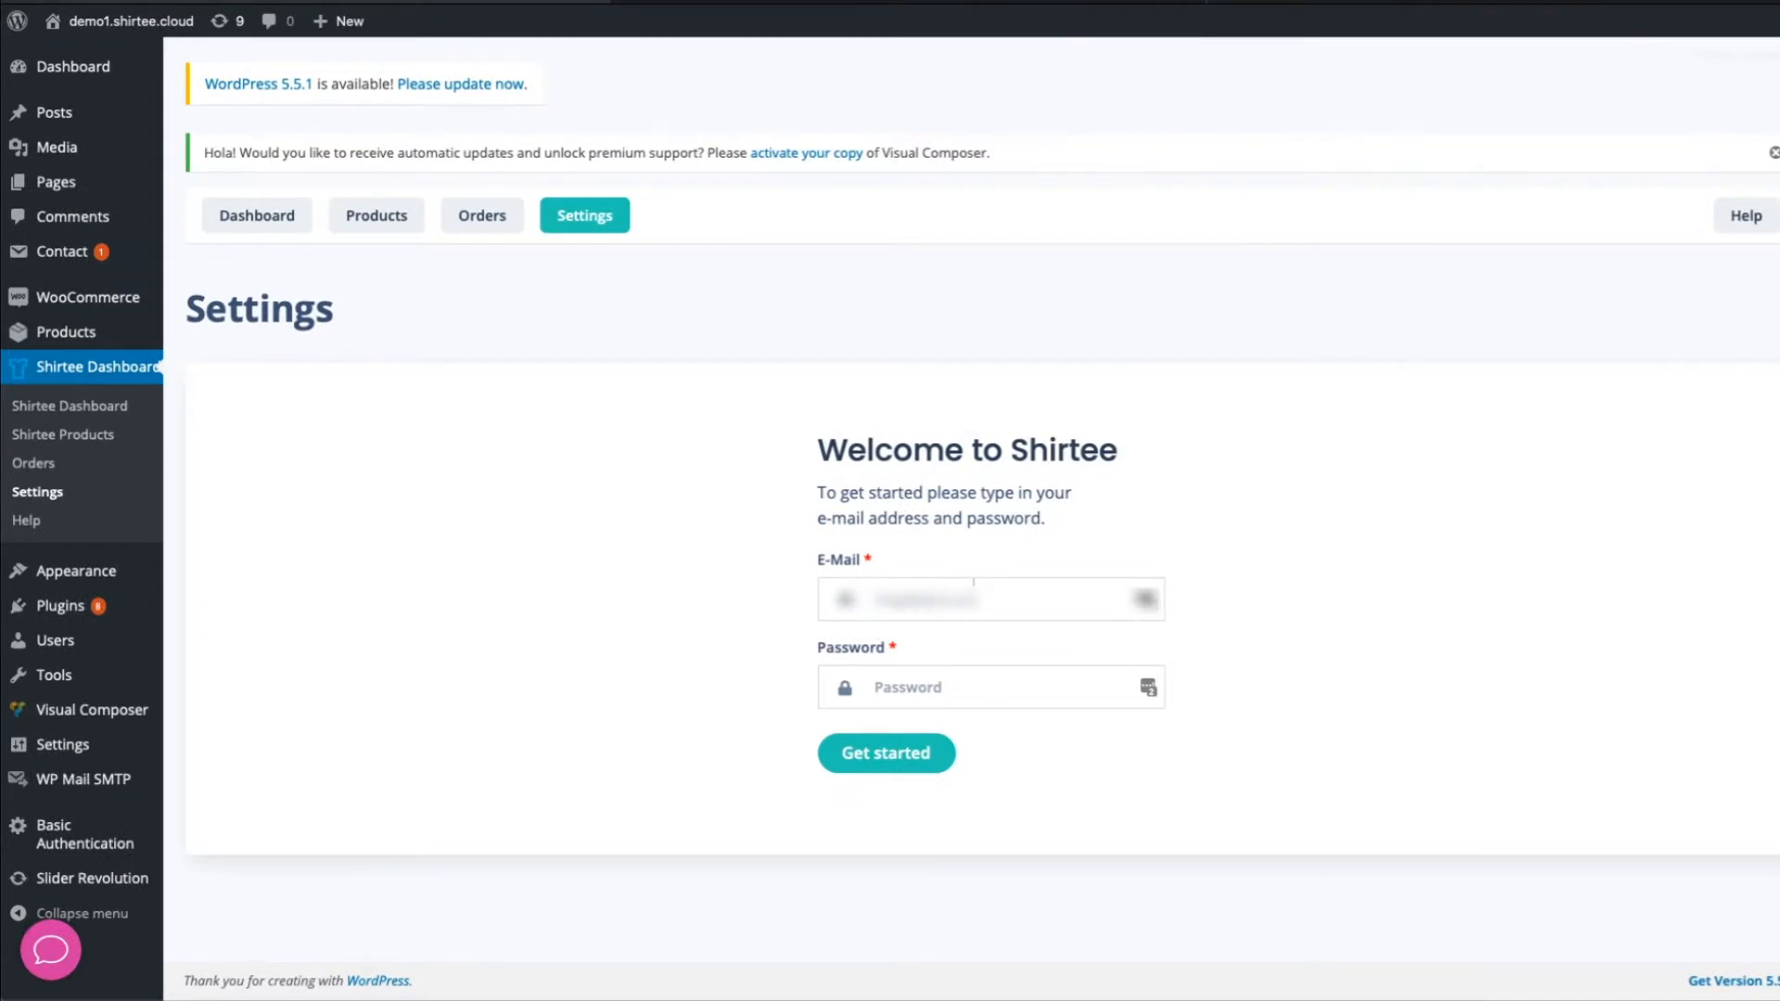
pyautogui.click(988, 686)
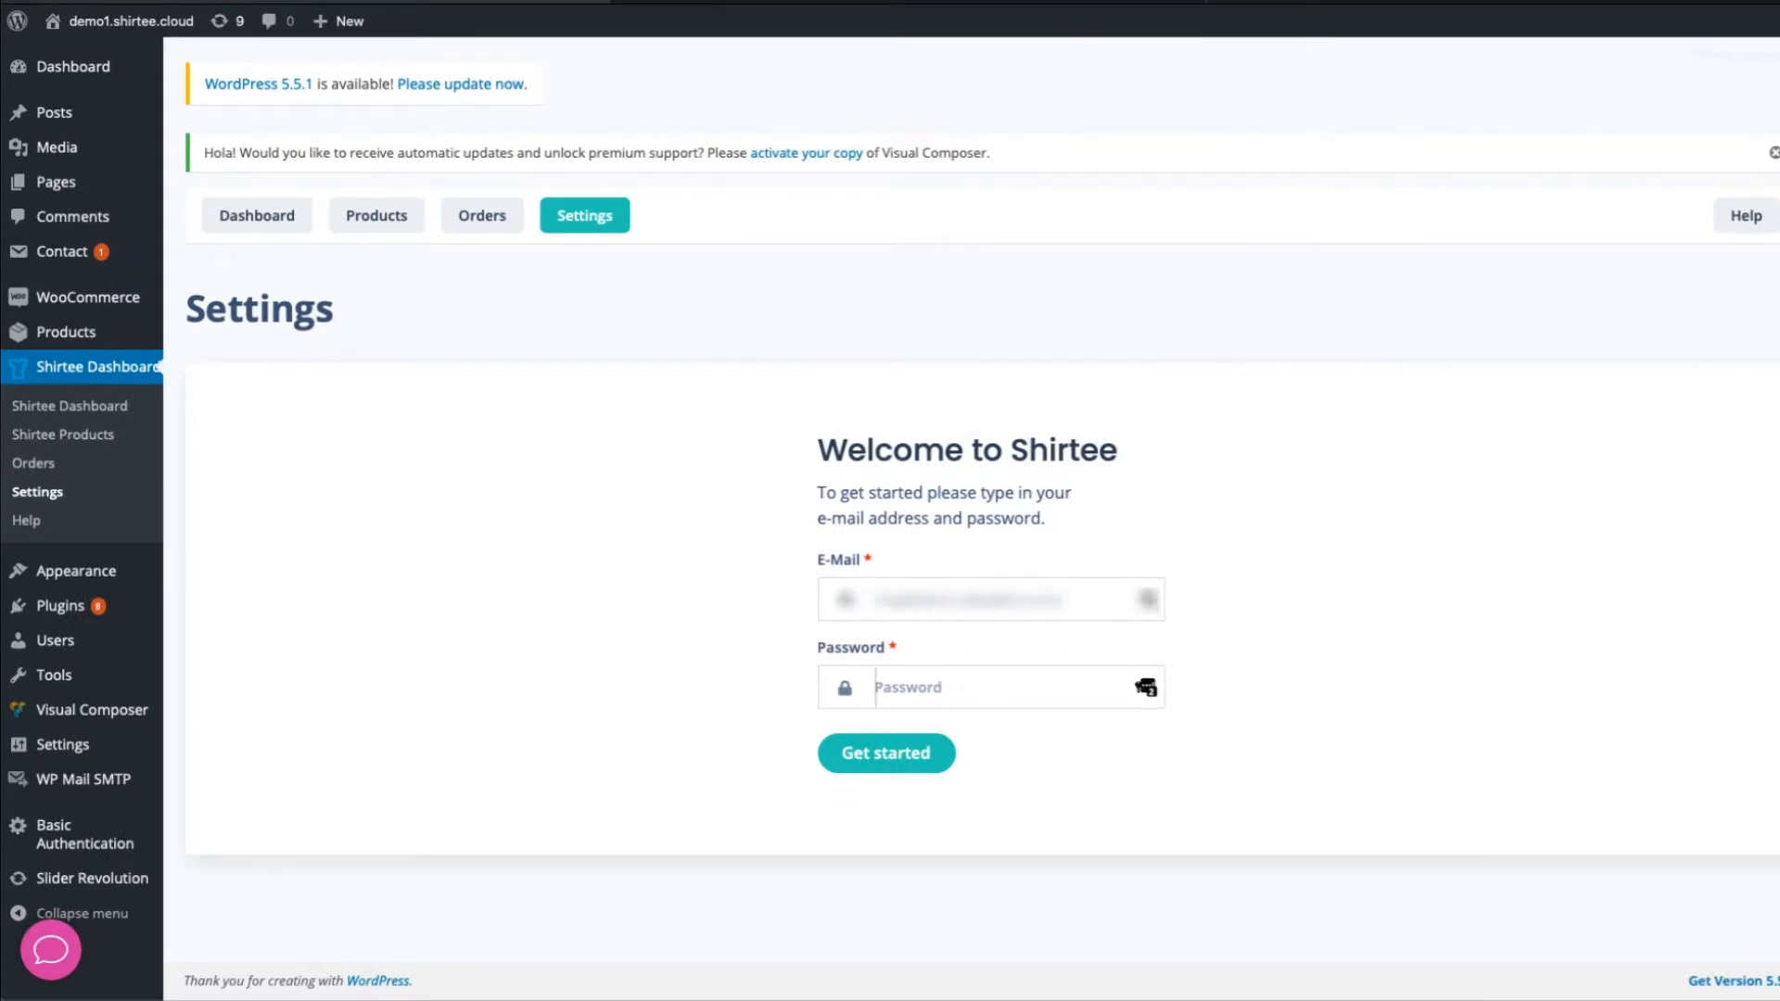
pyautogui.click(887, 752)
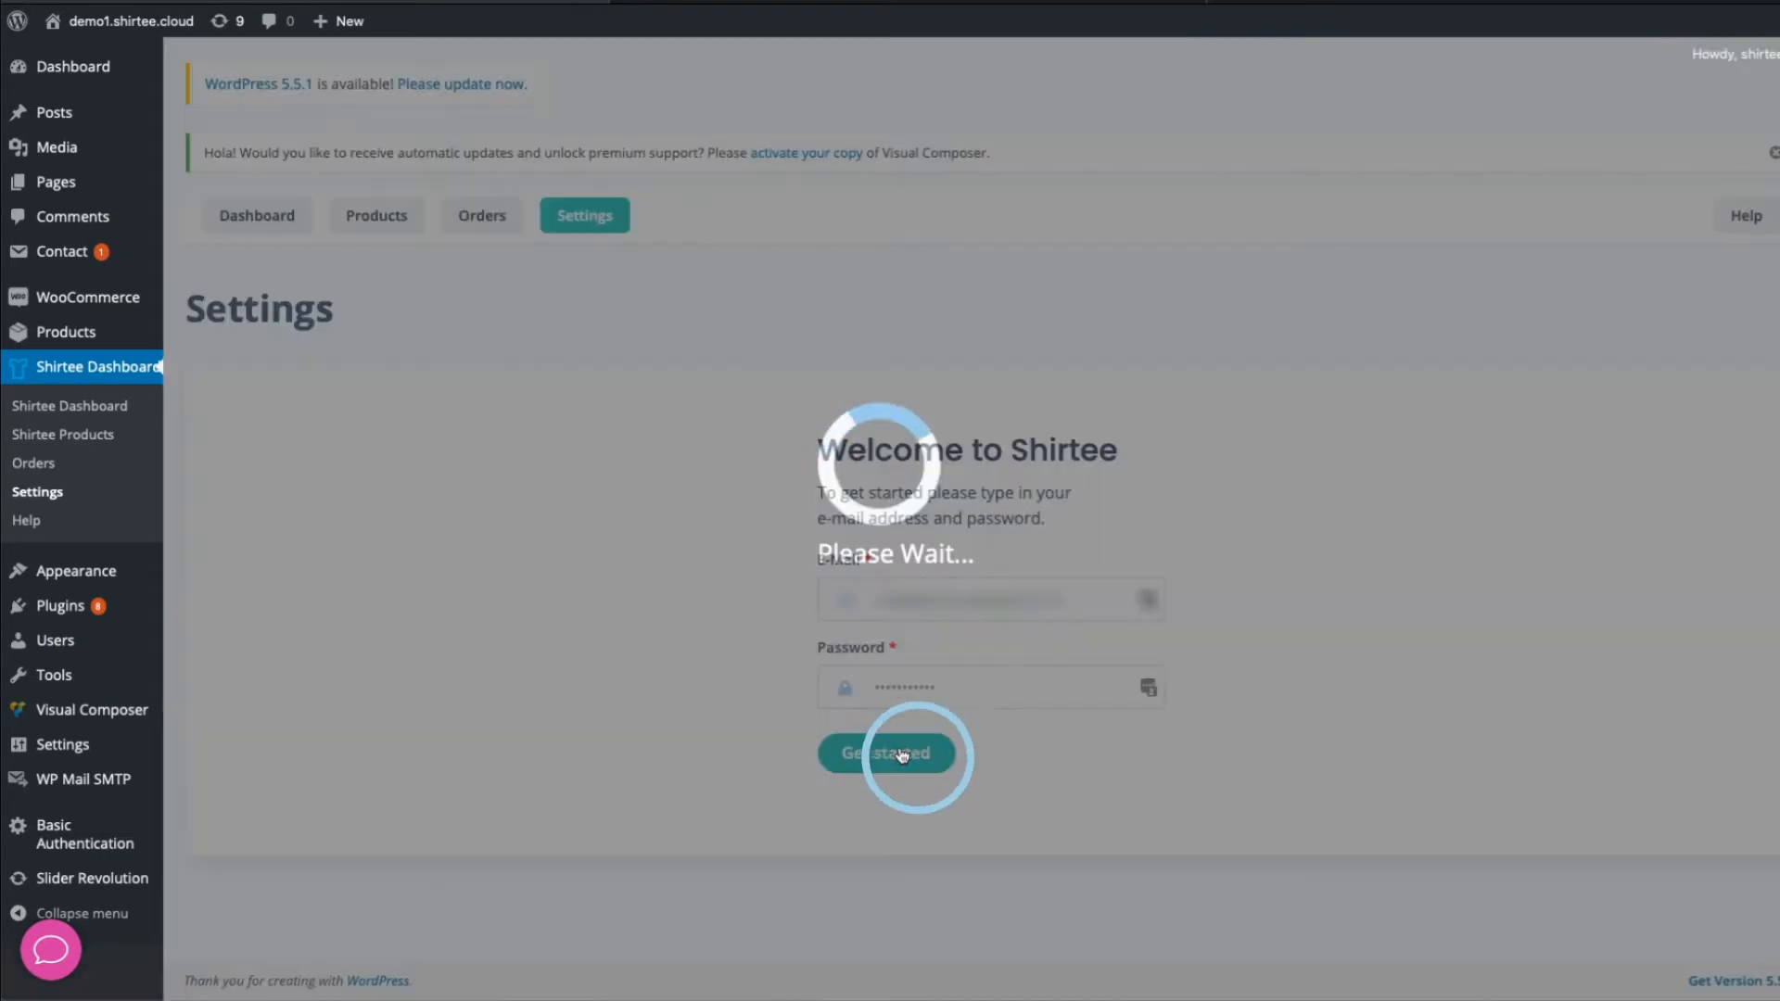
pyautogui.click(886, 753)
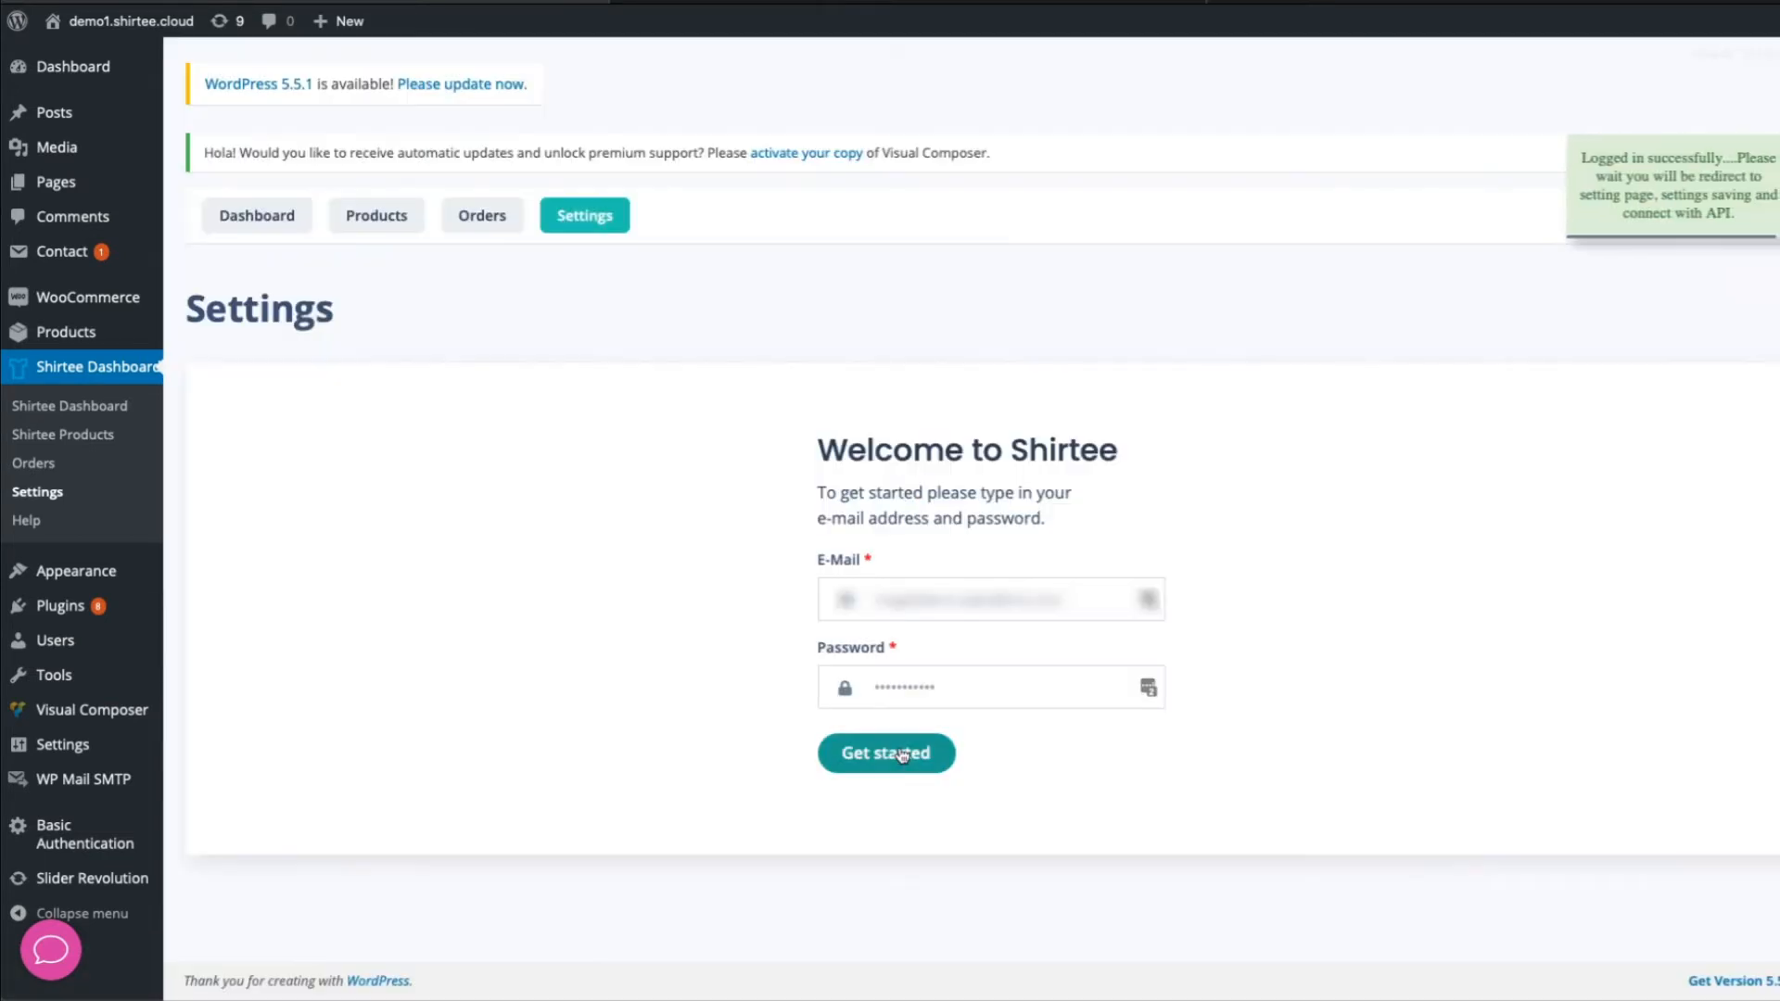
pyautogui.click(886, 753)
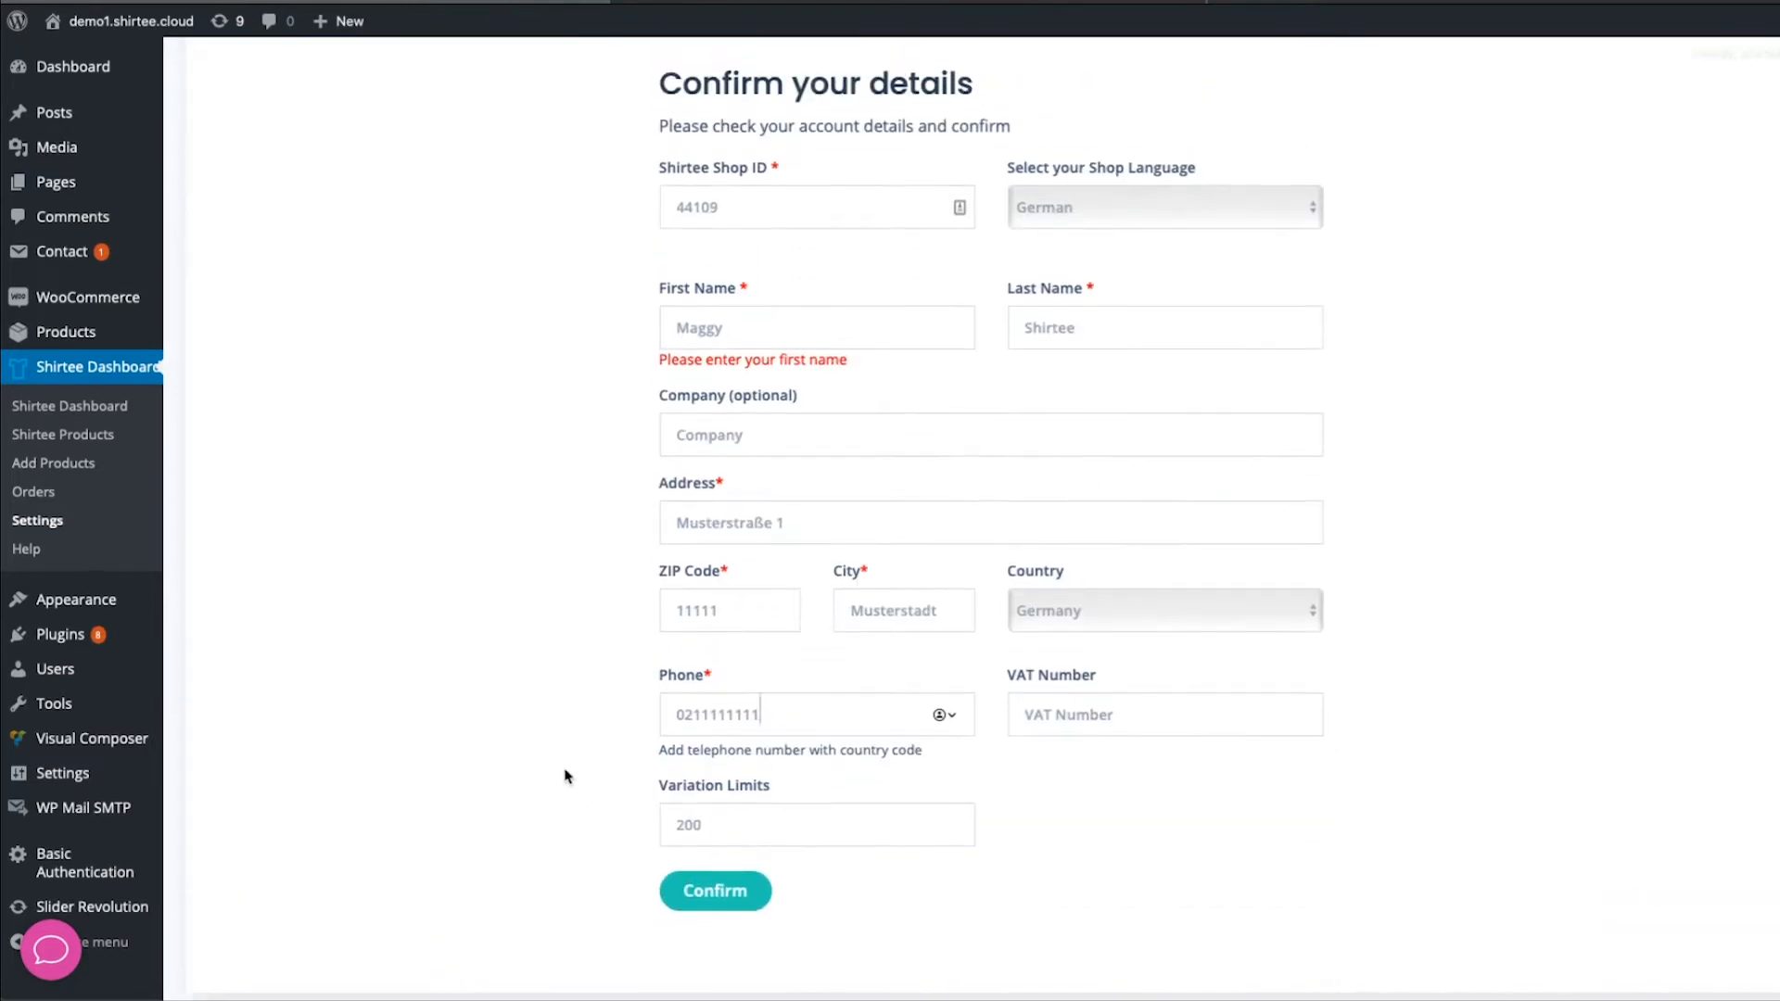
# Confirm the shop account details and approve Shirtee's read/write access to the WooCommerce store.
pyautogui.click(714, 890)
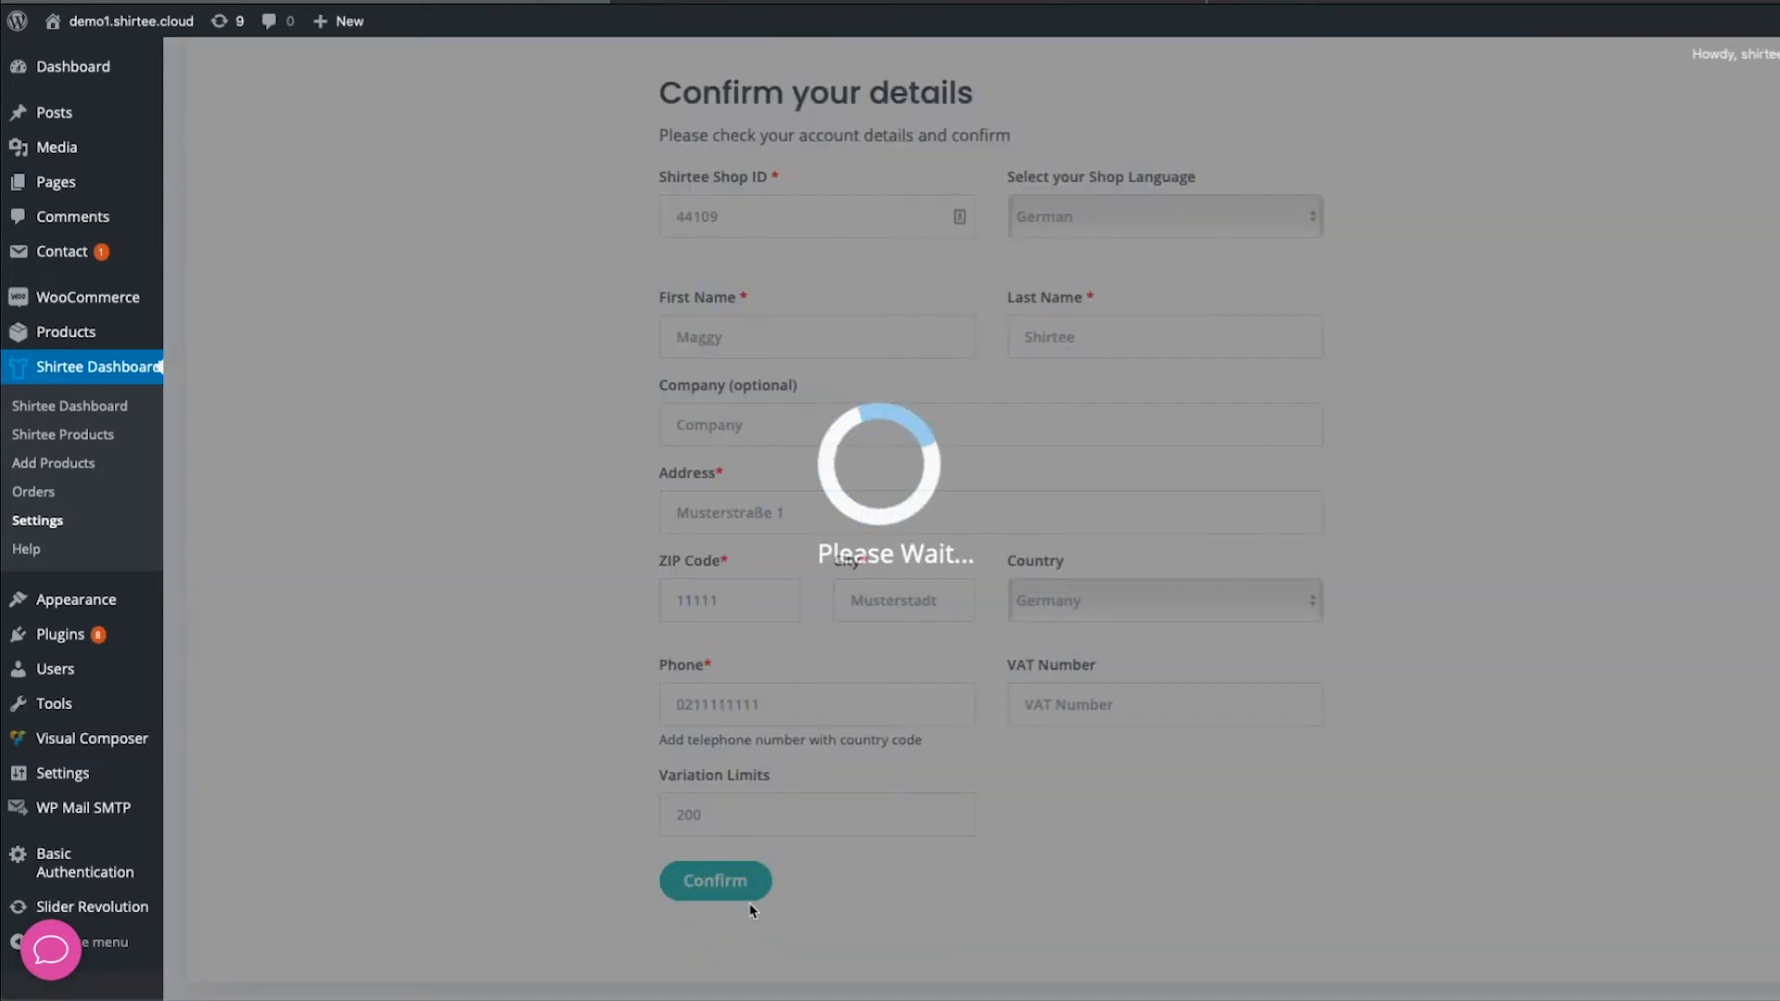
pyautogui.click(715, 881)
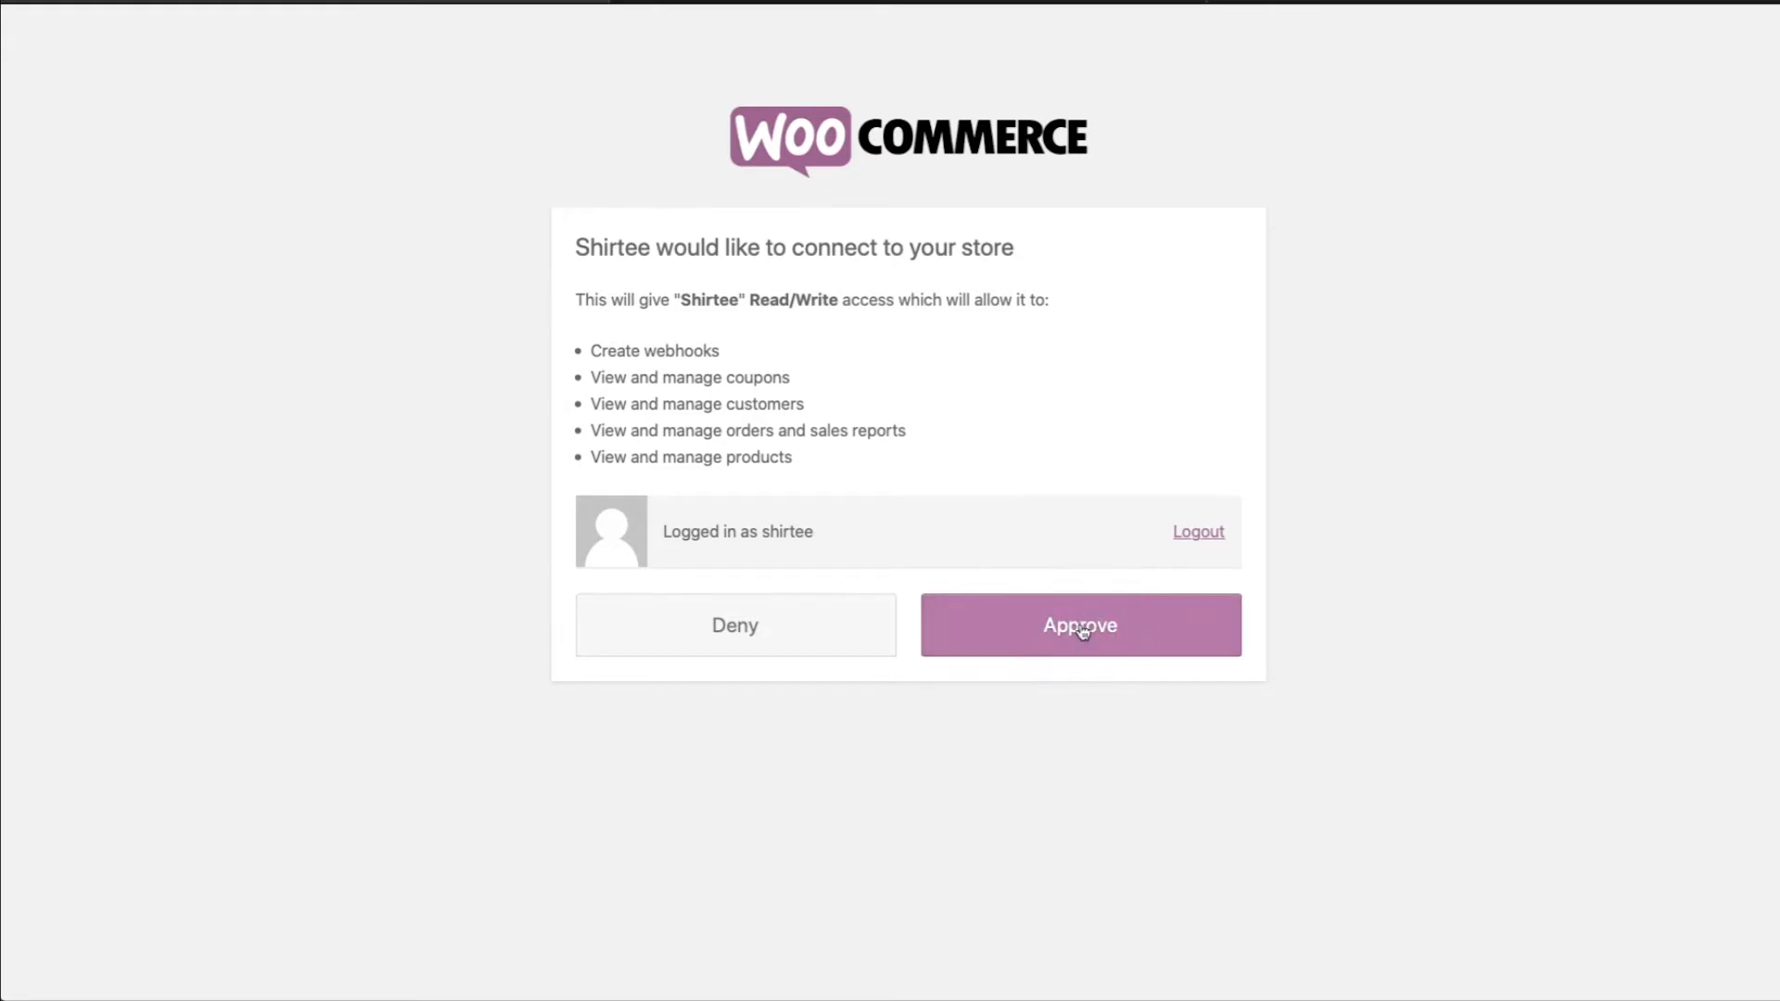
pyautogui.click(1080, 625)
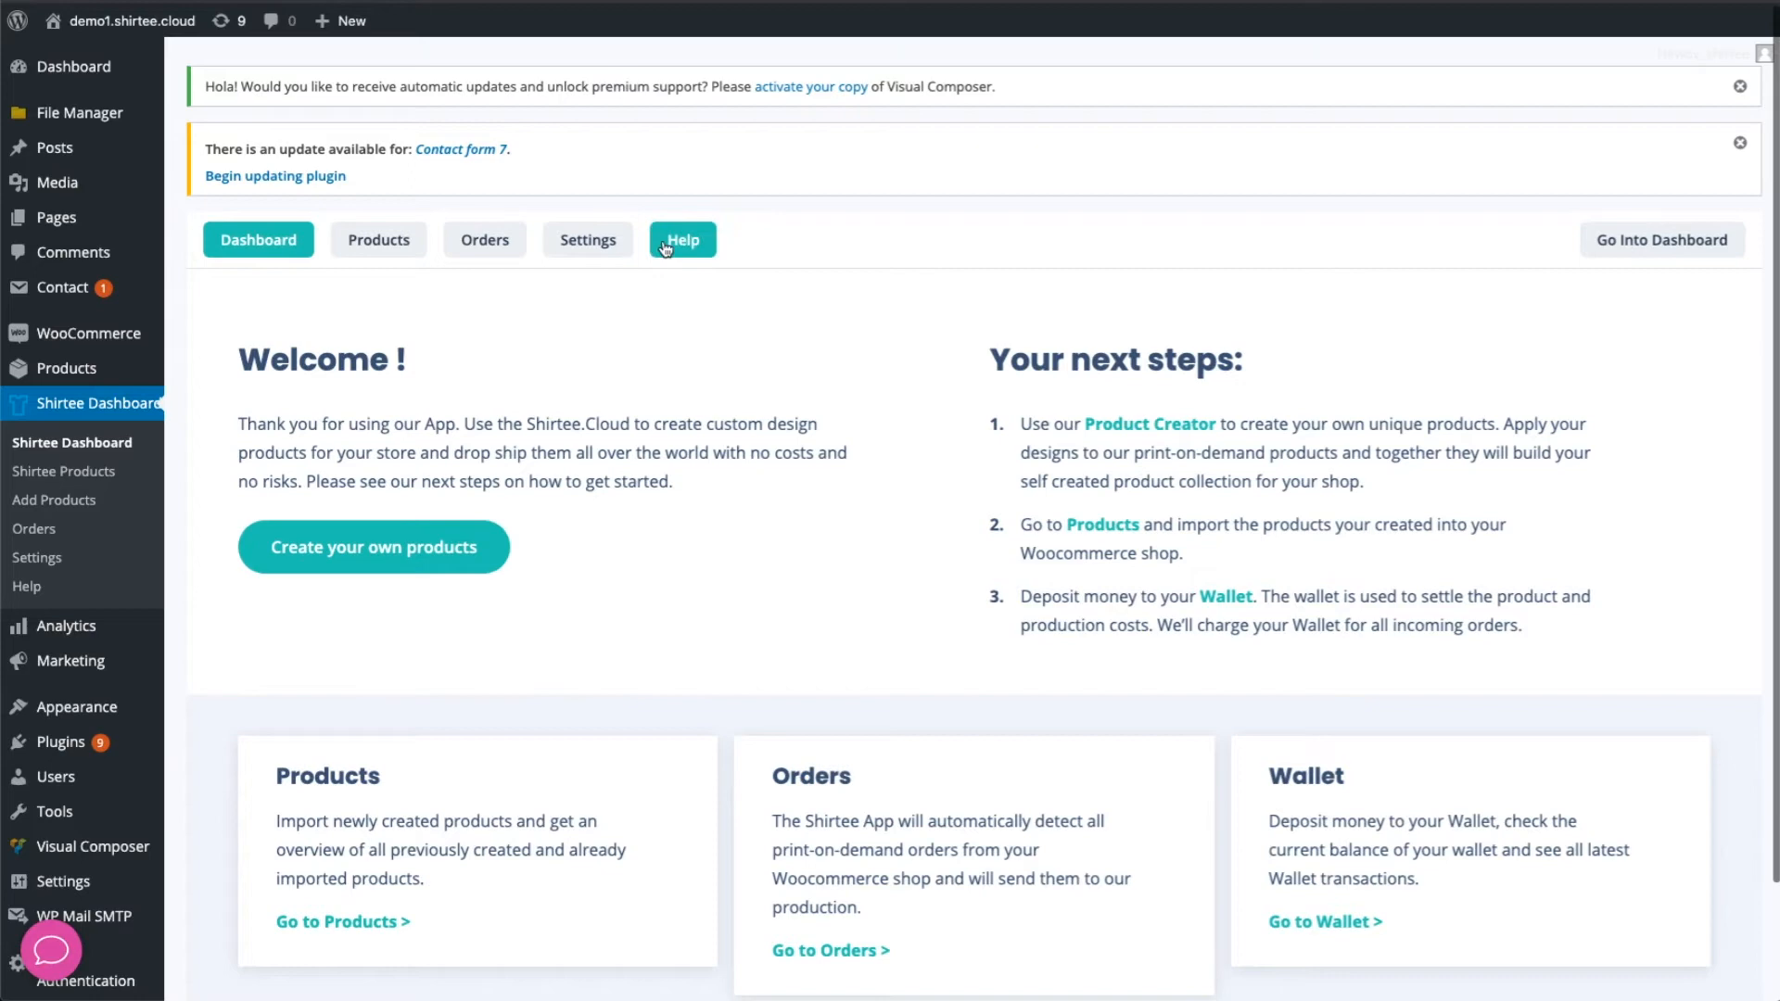
# Check the Shirtee Help Guide's System Status, then start the Add Products creator.
pyautogui.click(682, 239)
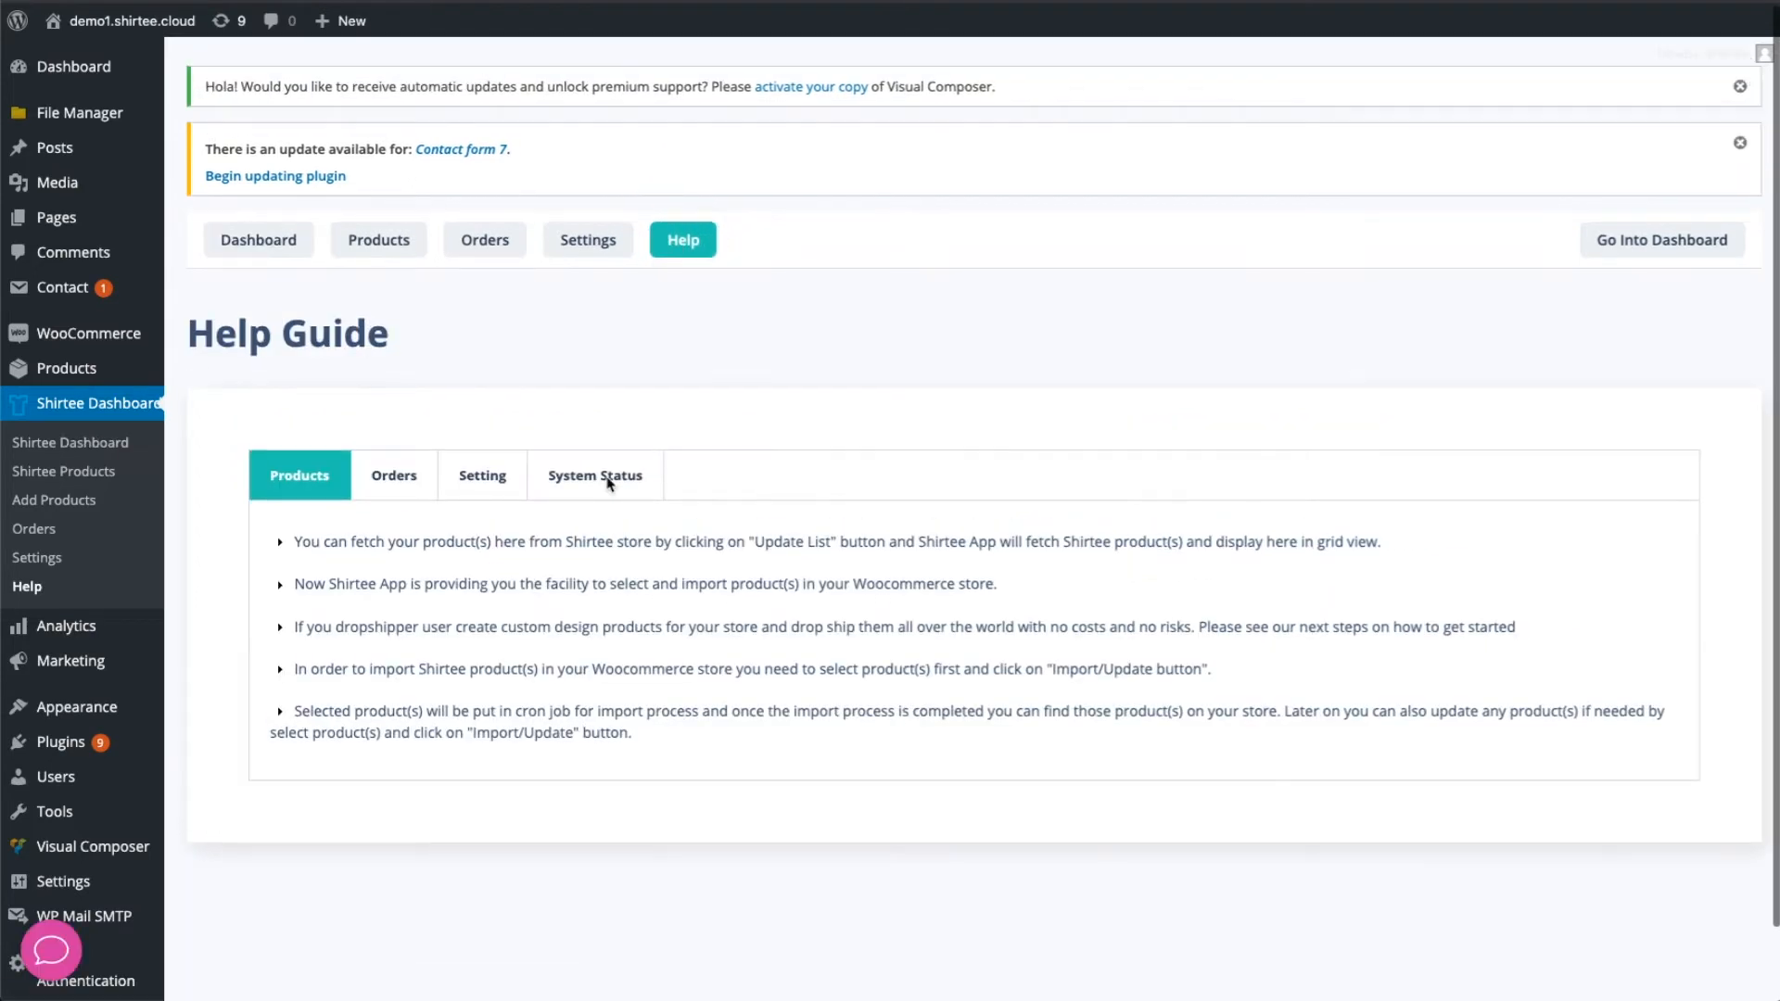
pyautogui.click(593, 475)
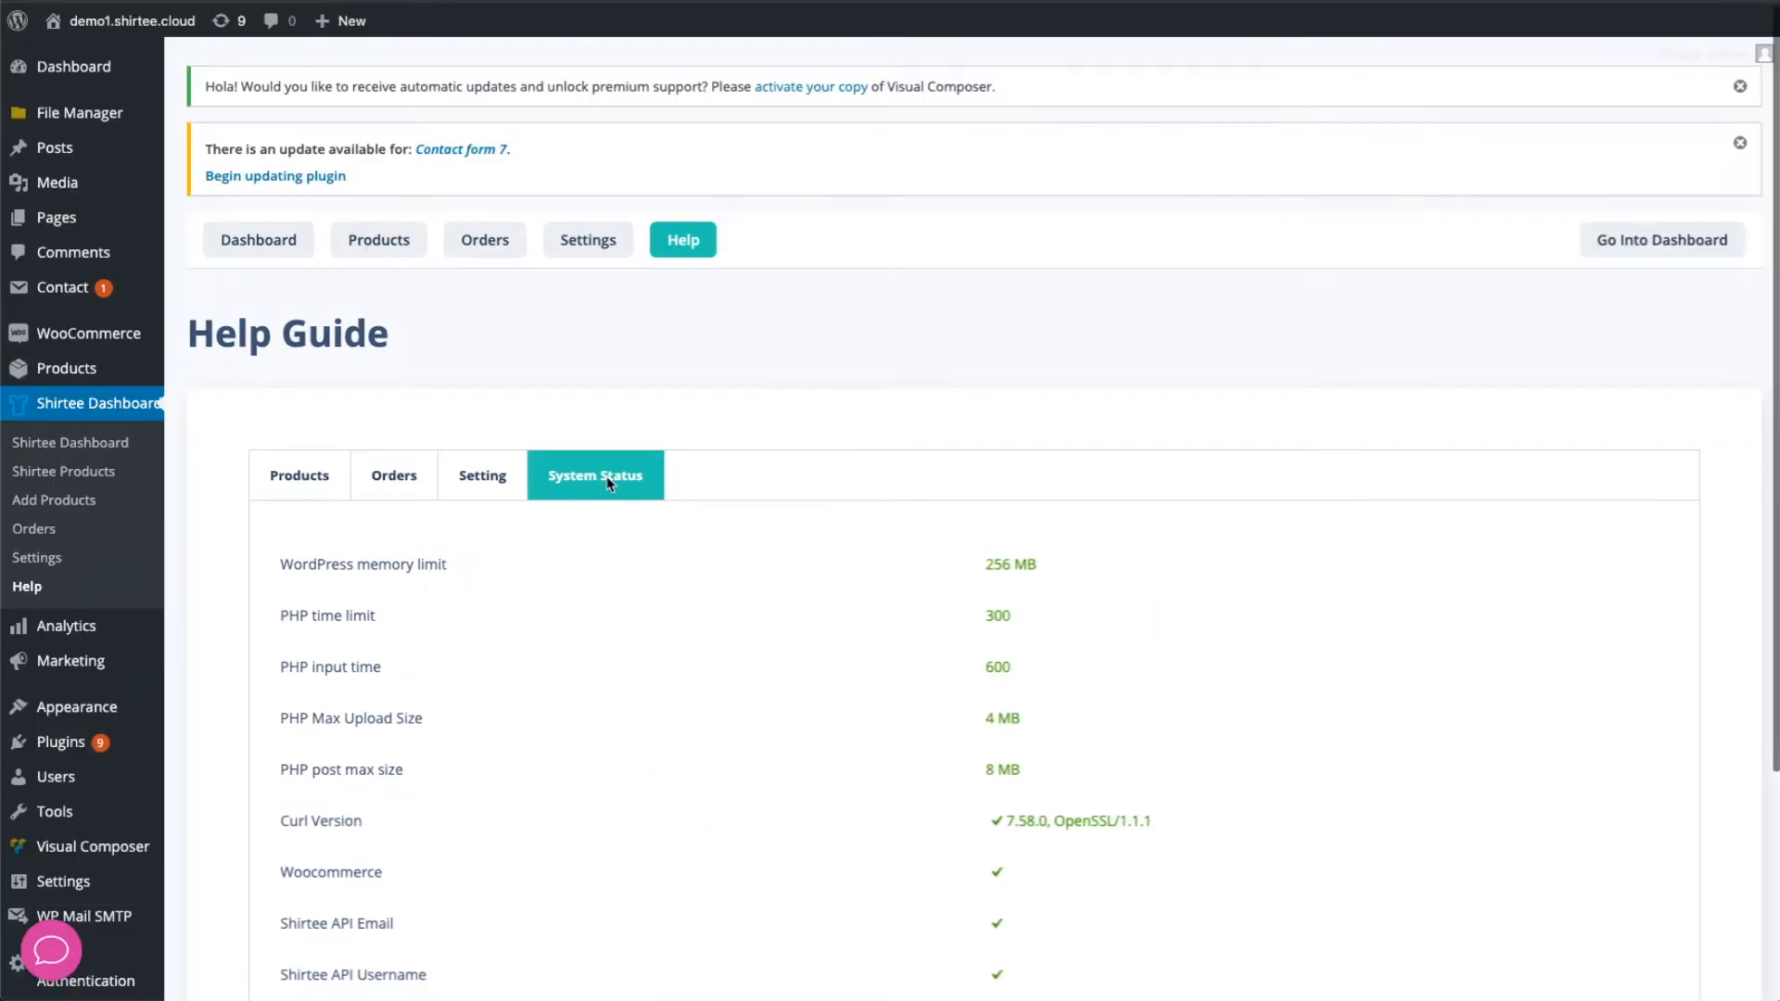
pyautogui.moveTo(684, 664)
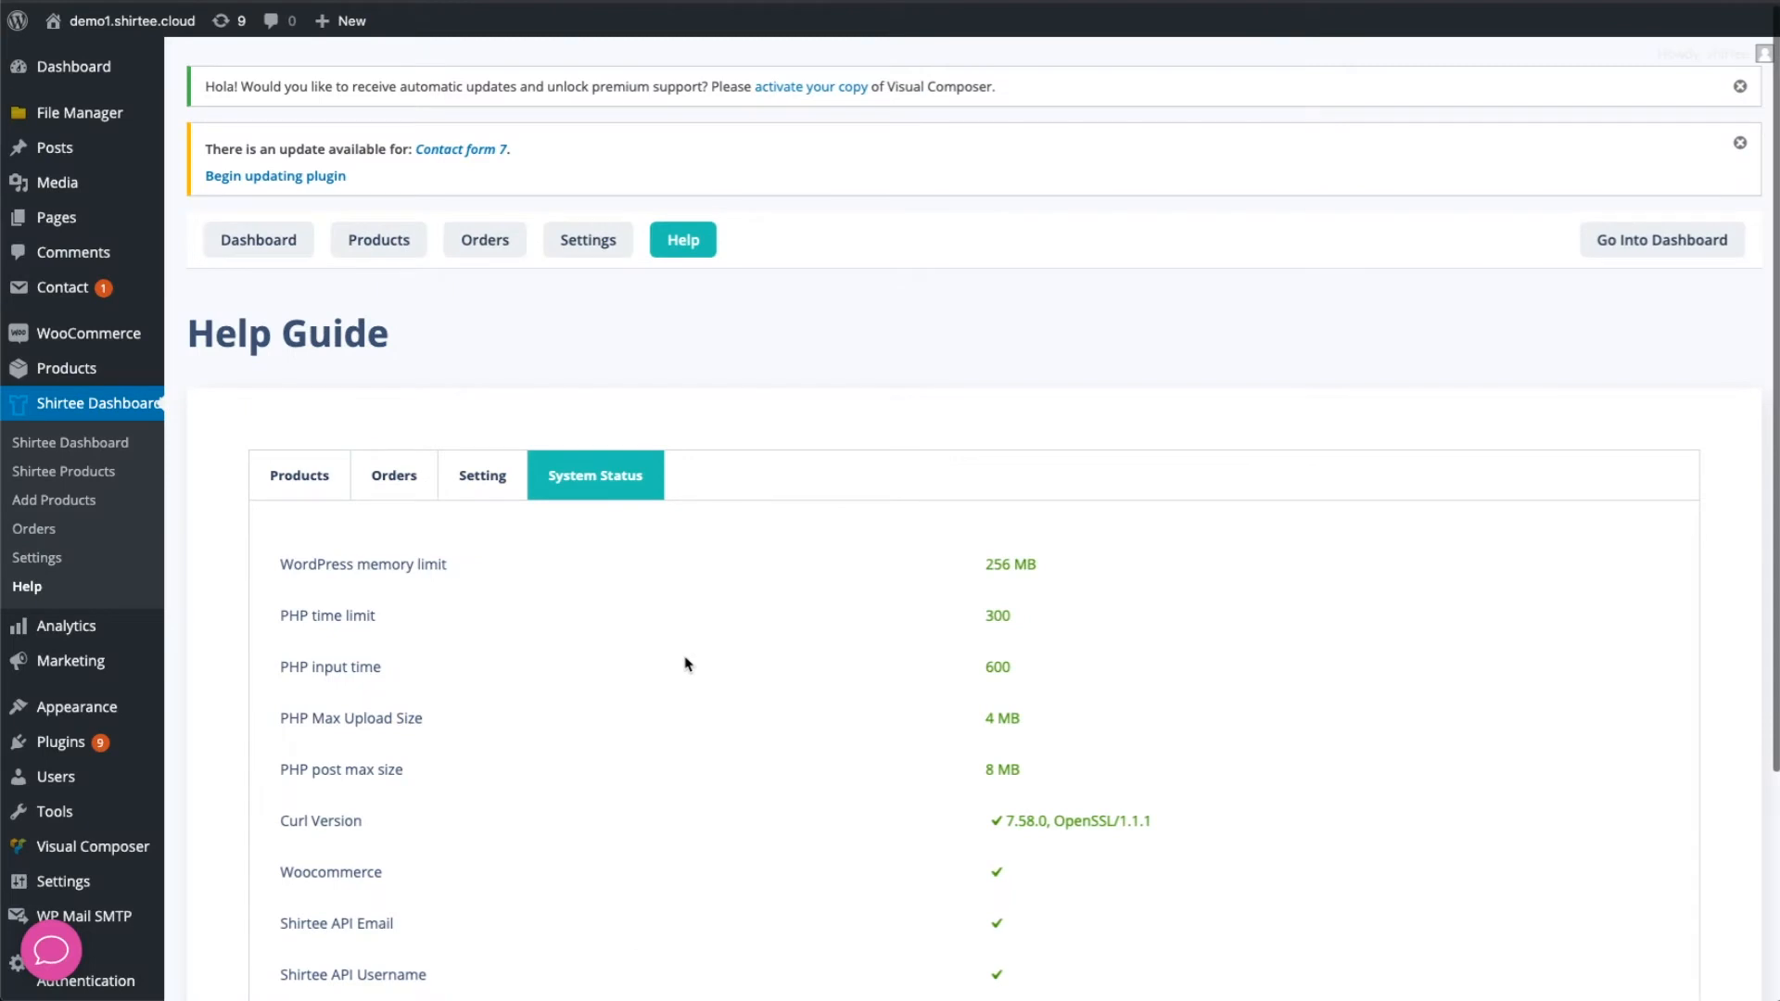
pyautogui.click(53, 499)
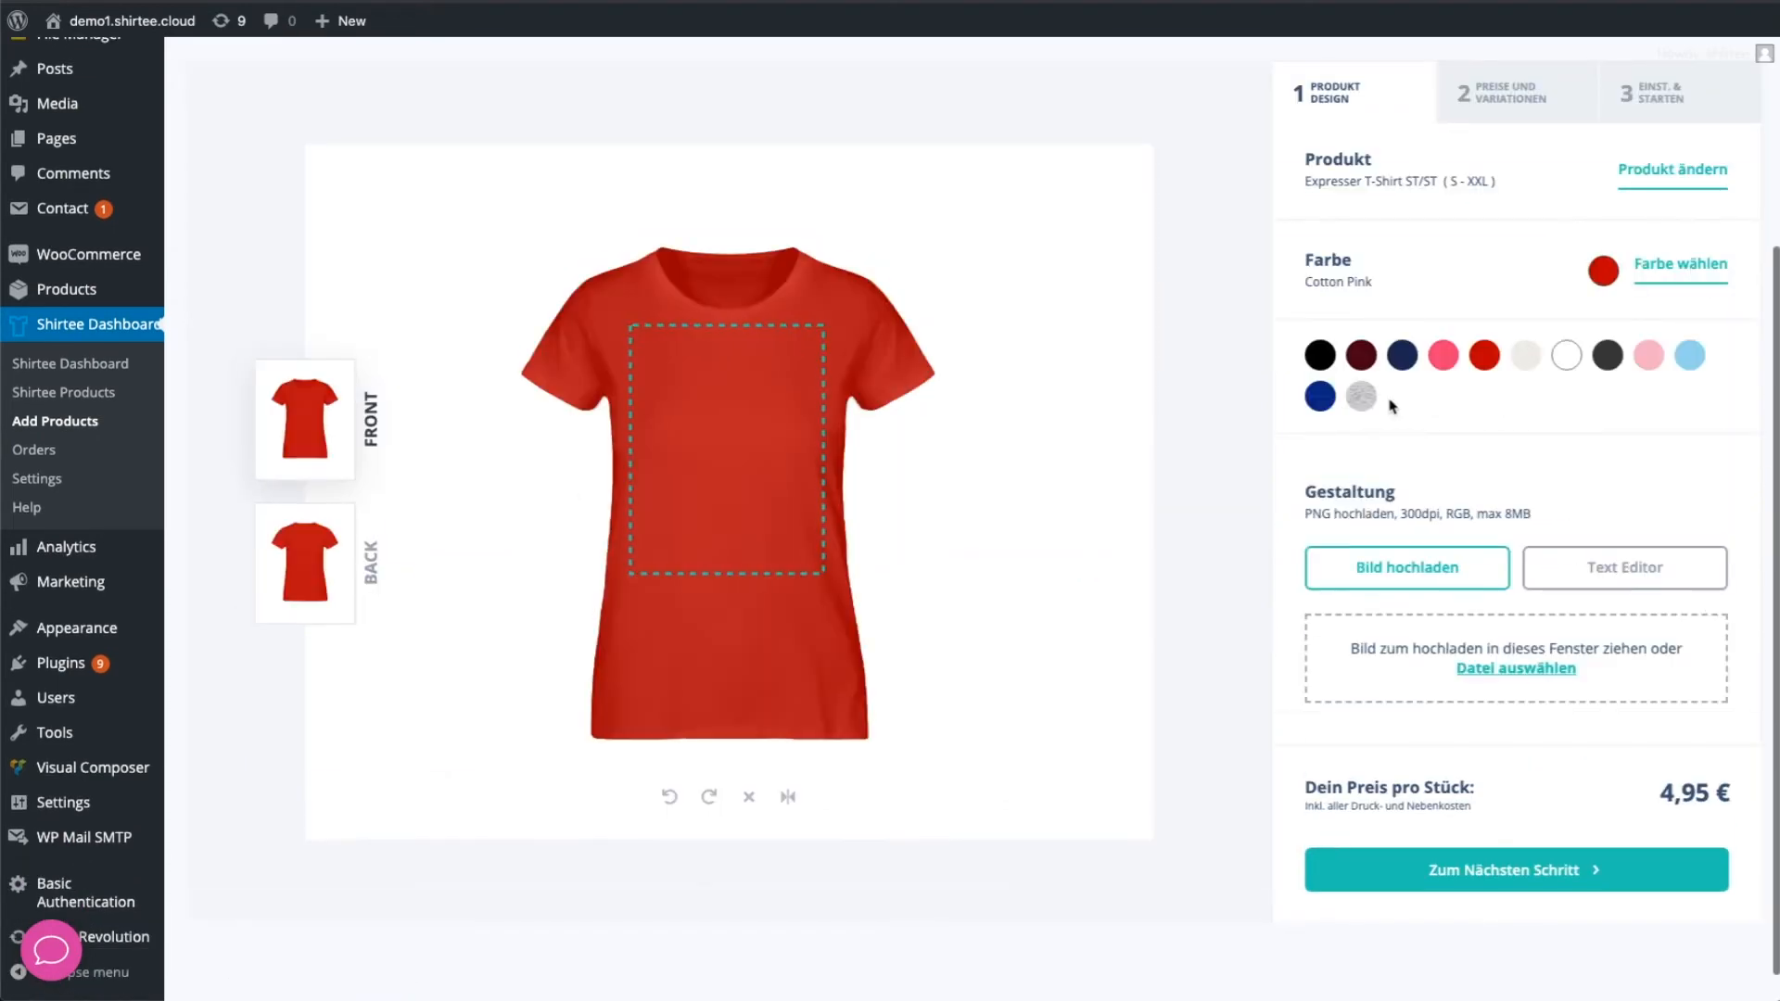
# Publish a burgundy corgi T-shirt as 'Corgi Love' and go to the Shirtee.Cloud dashboard.
pyautogui.click(1359, 356)
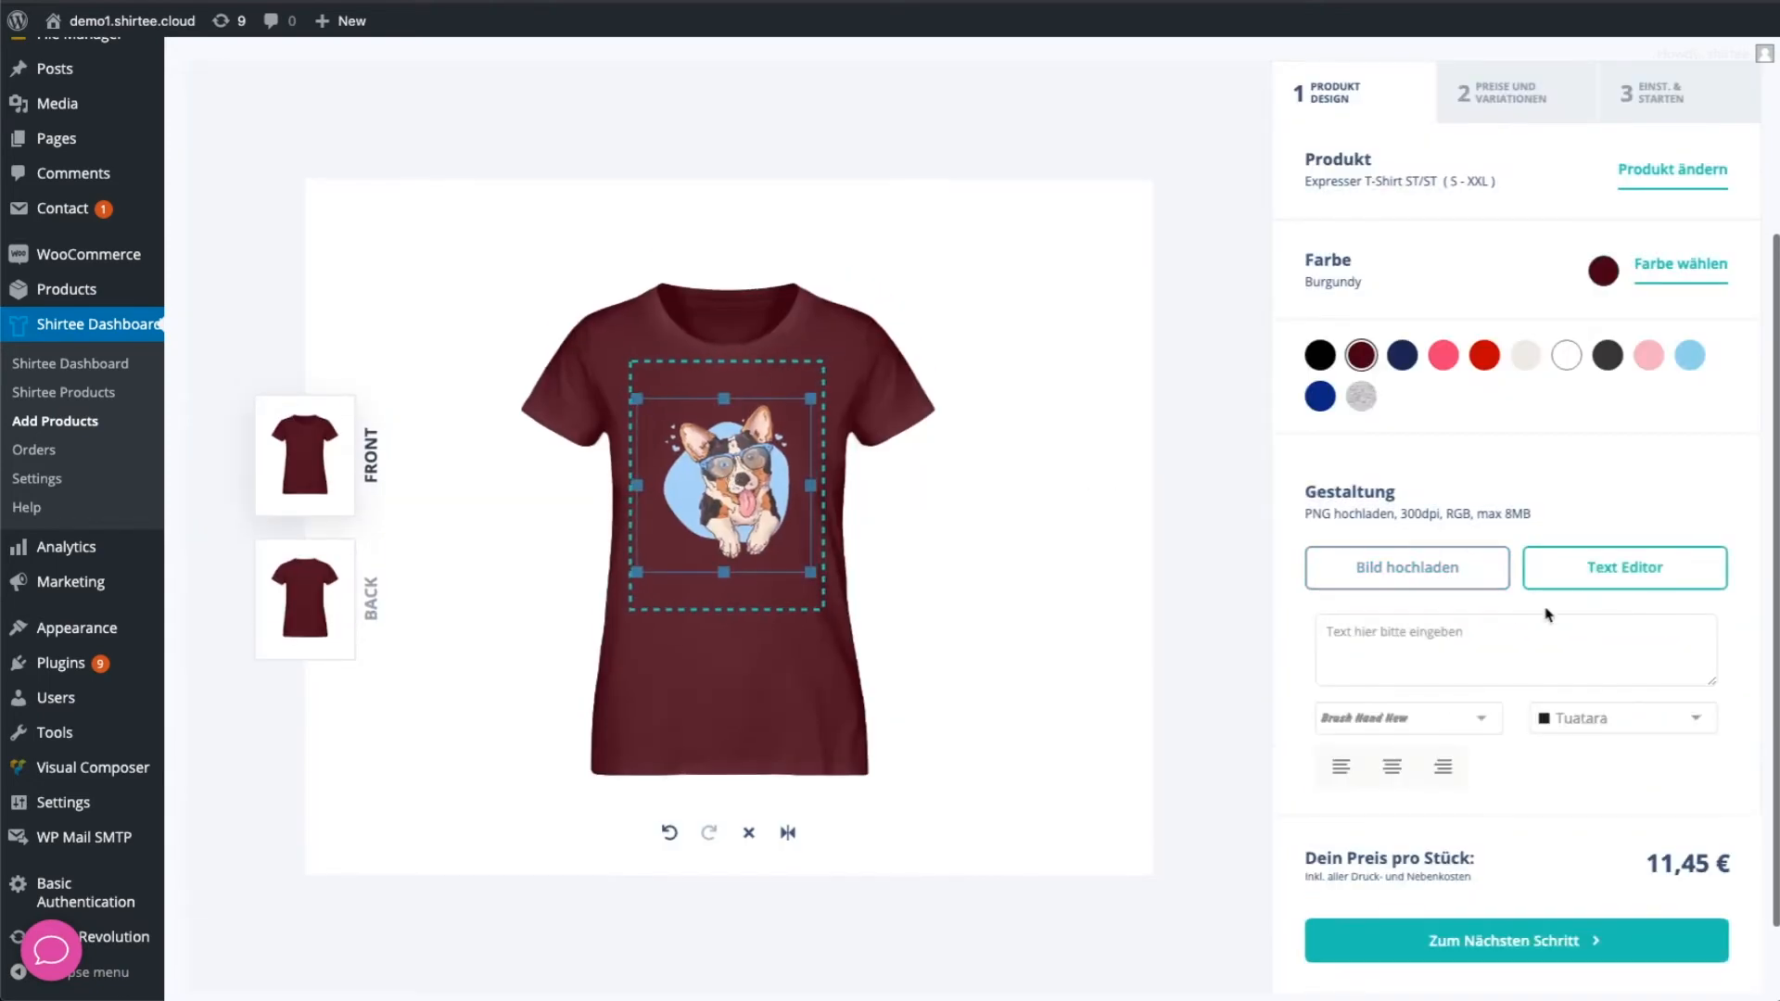
pyautogui.click(1513, 940)
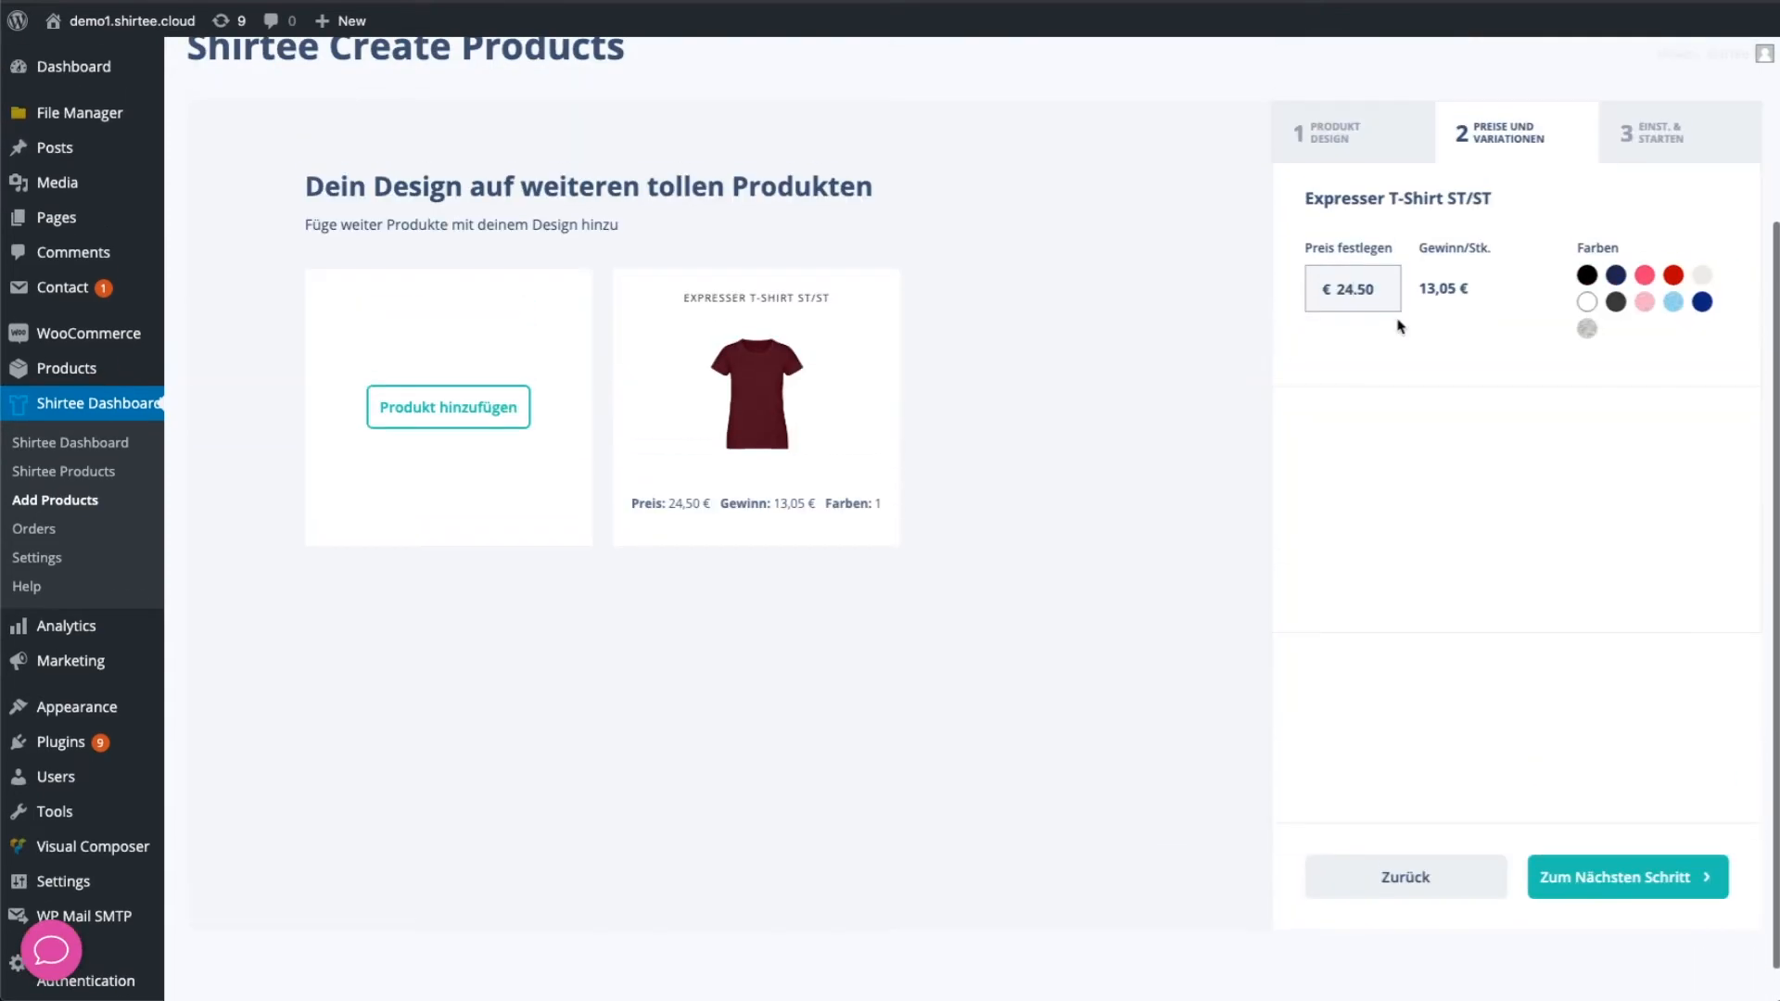
pyautogui.click(1626, 878)
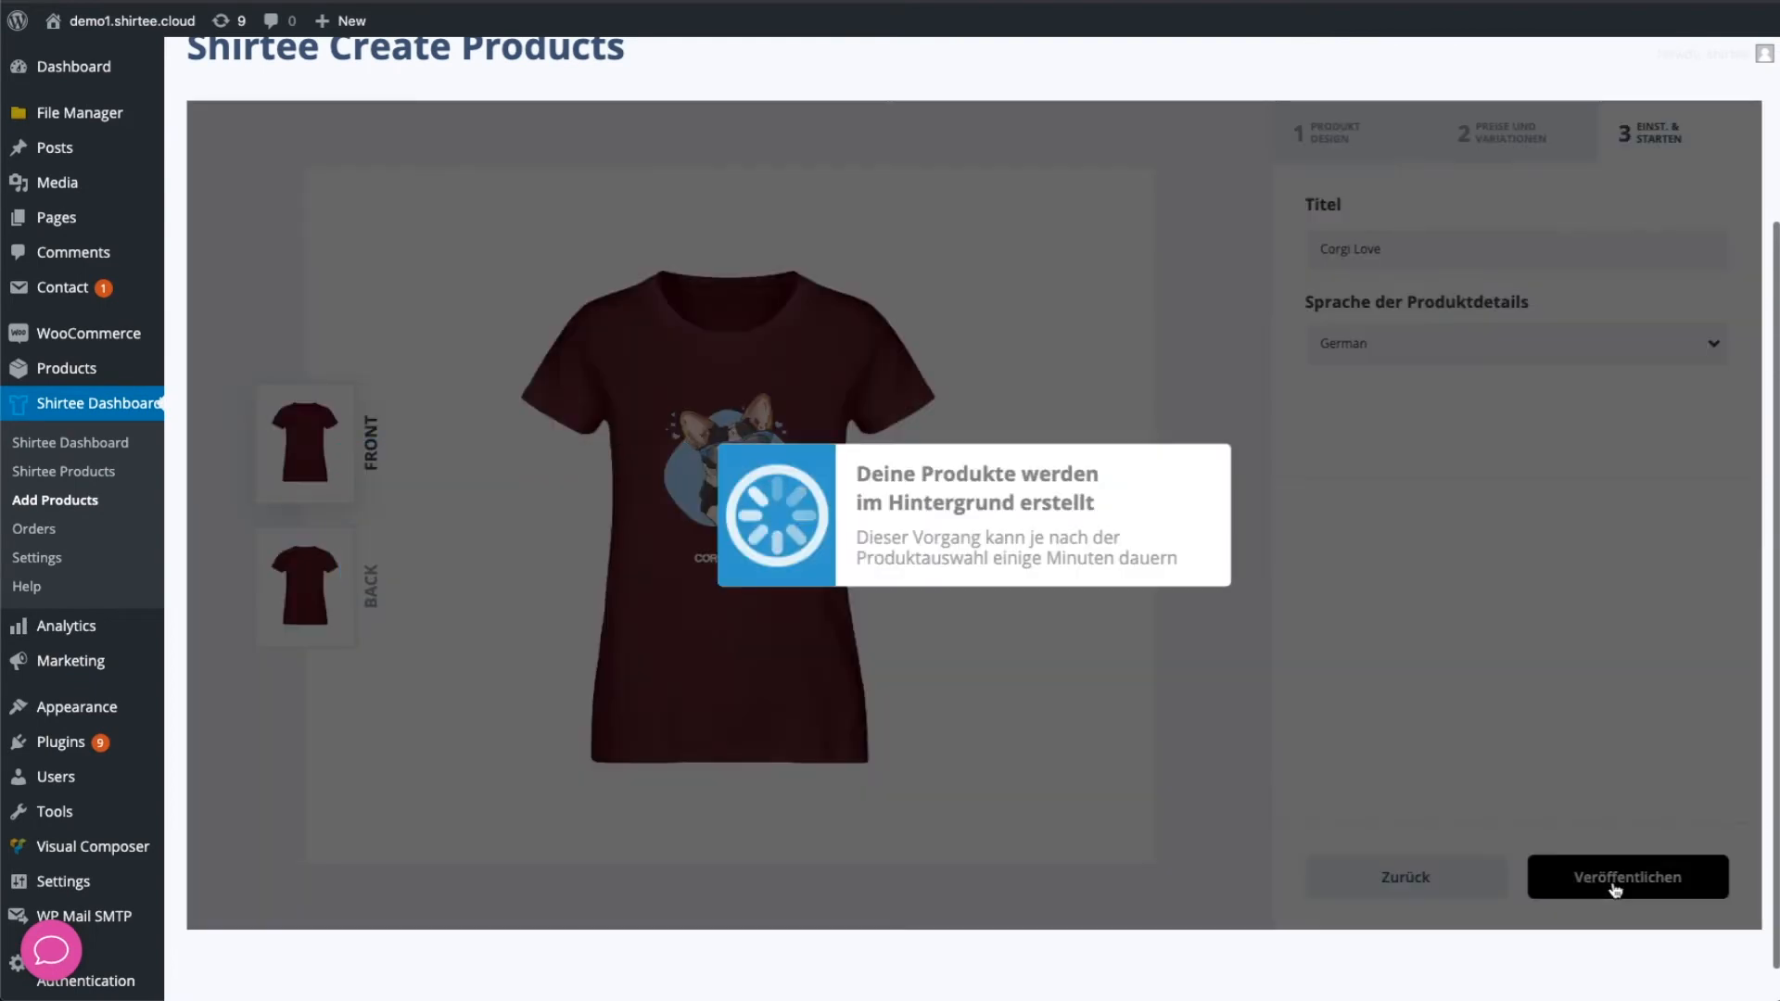
pyautogui.click(1626, 877)
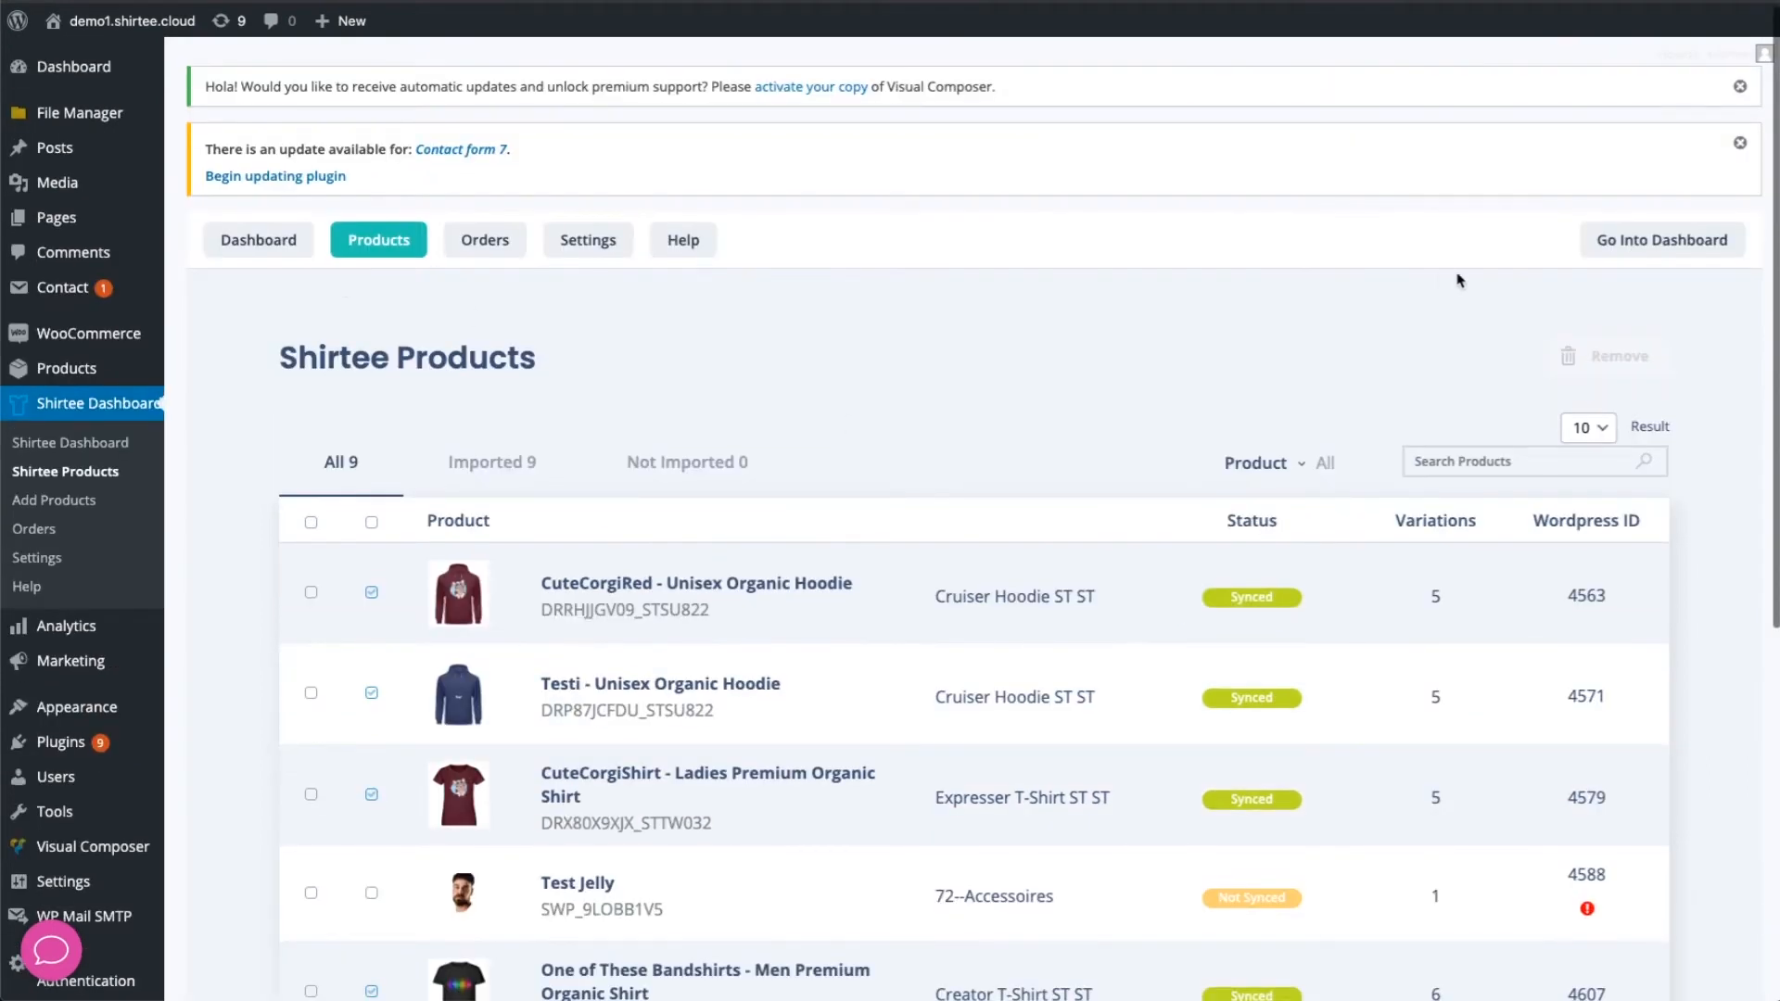
pyautogui.click(1662, 240)
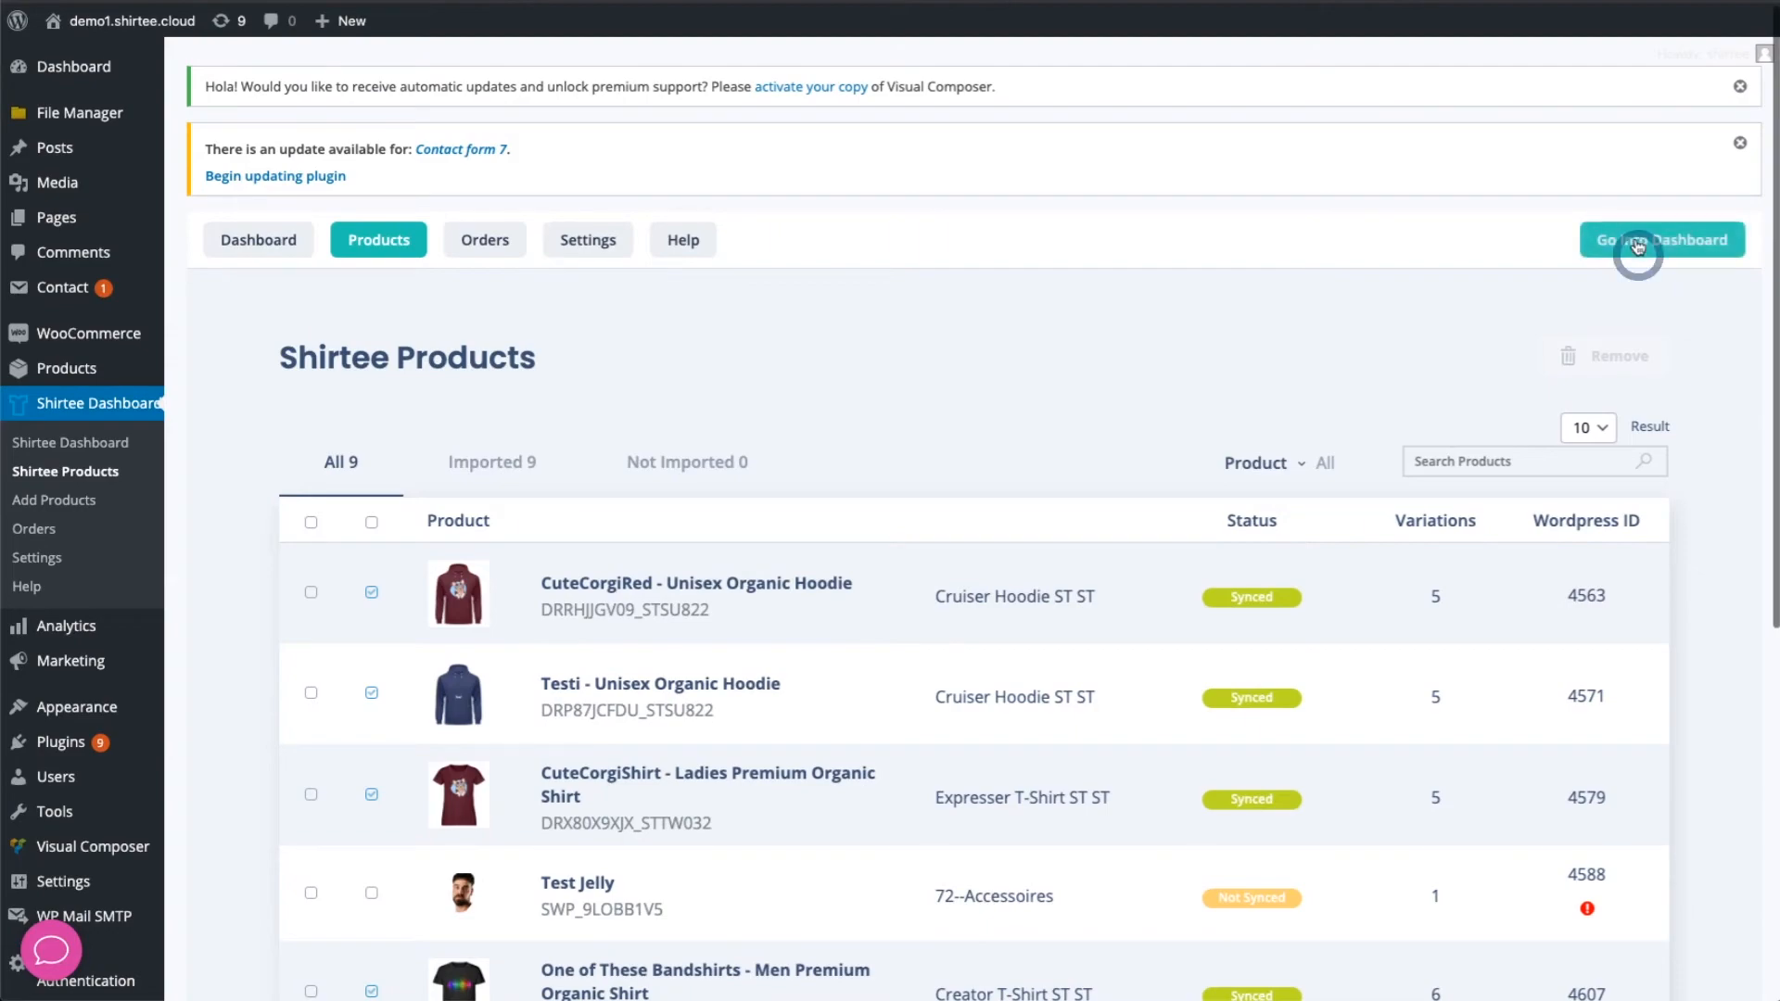
pyautogui.click(1662, 239)
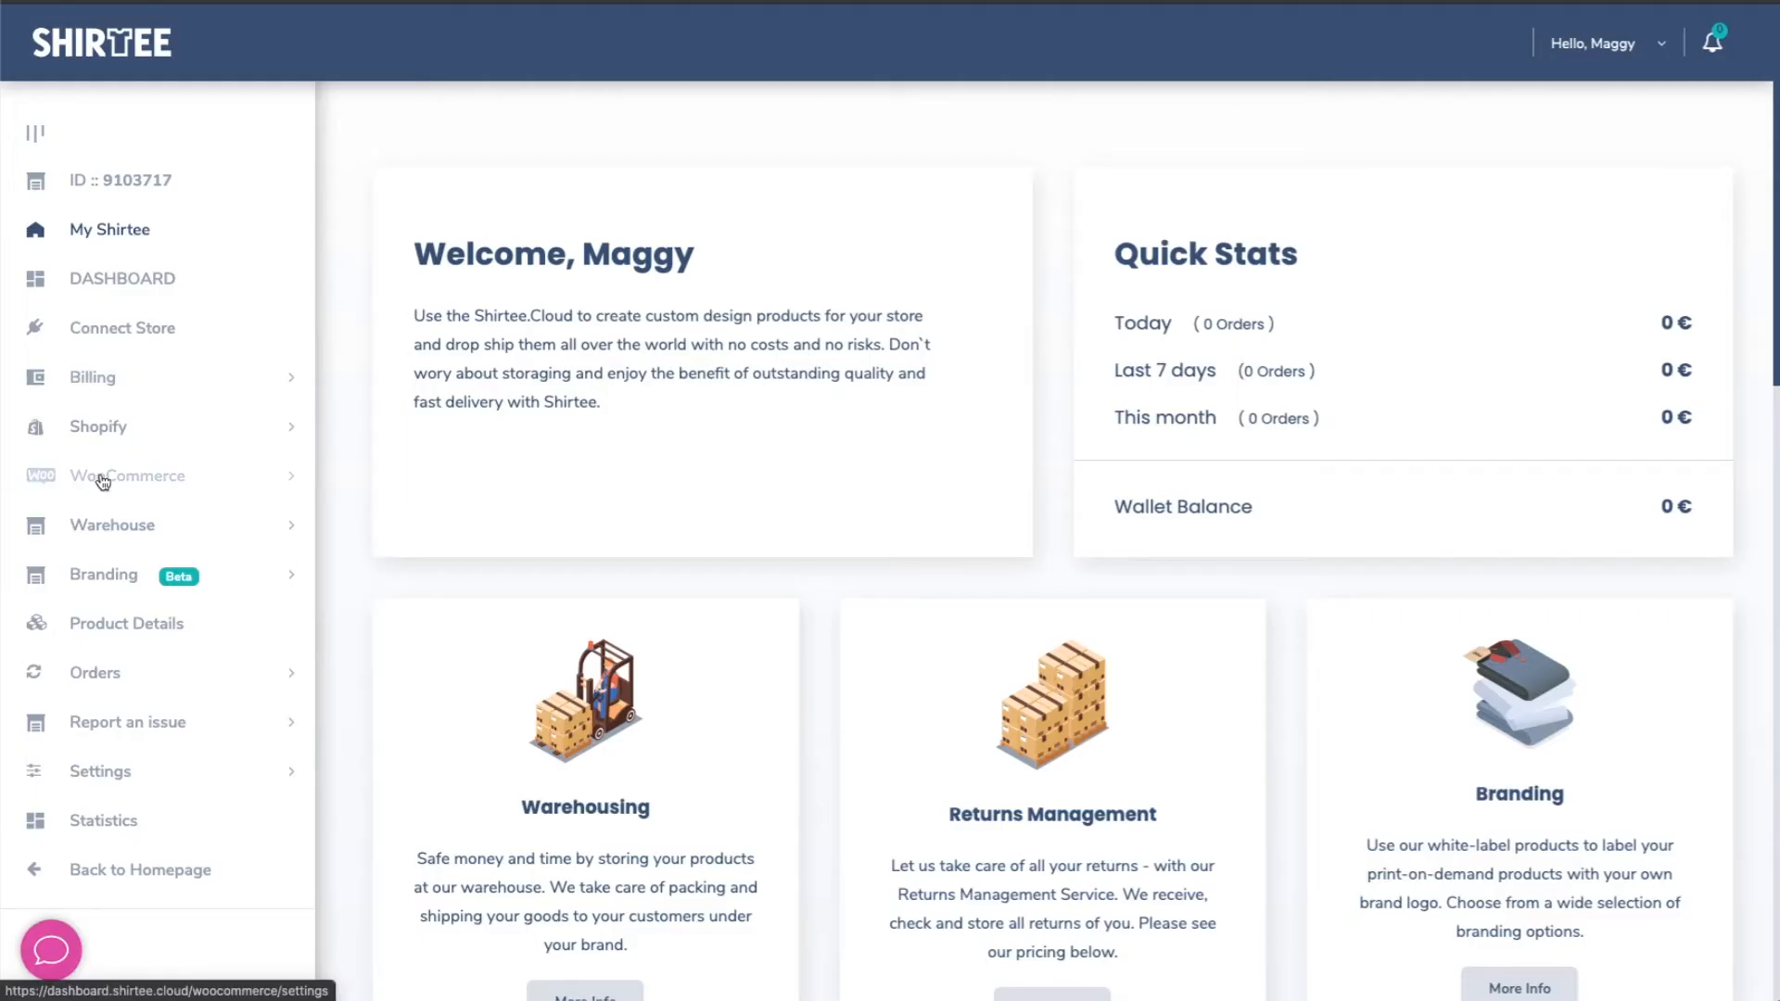
# View the WooCommerce Product List showing all 9 products synced, then expand Billing.
pyautogui.click(128, 476)
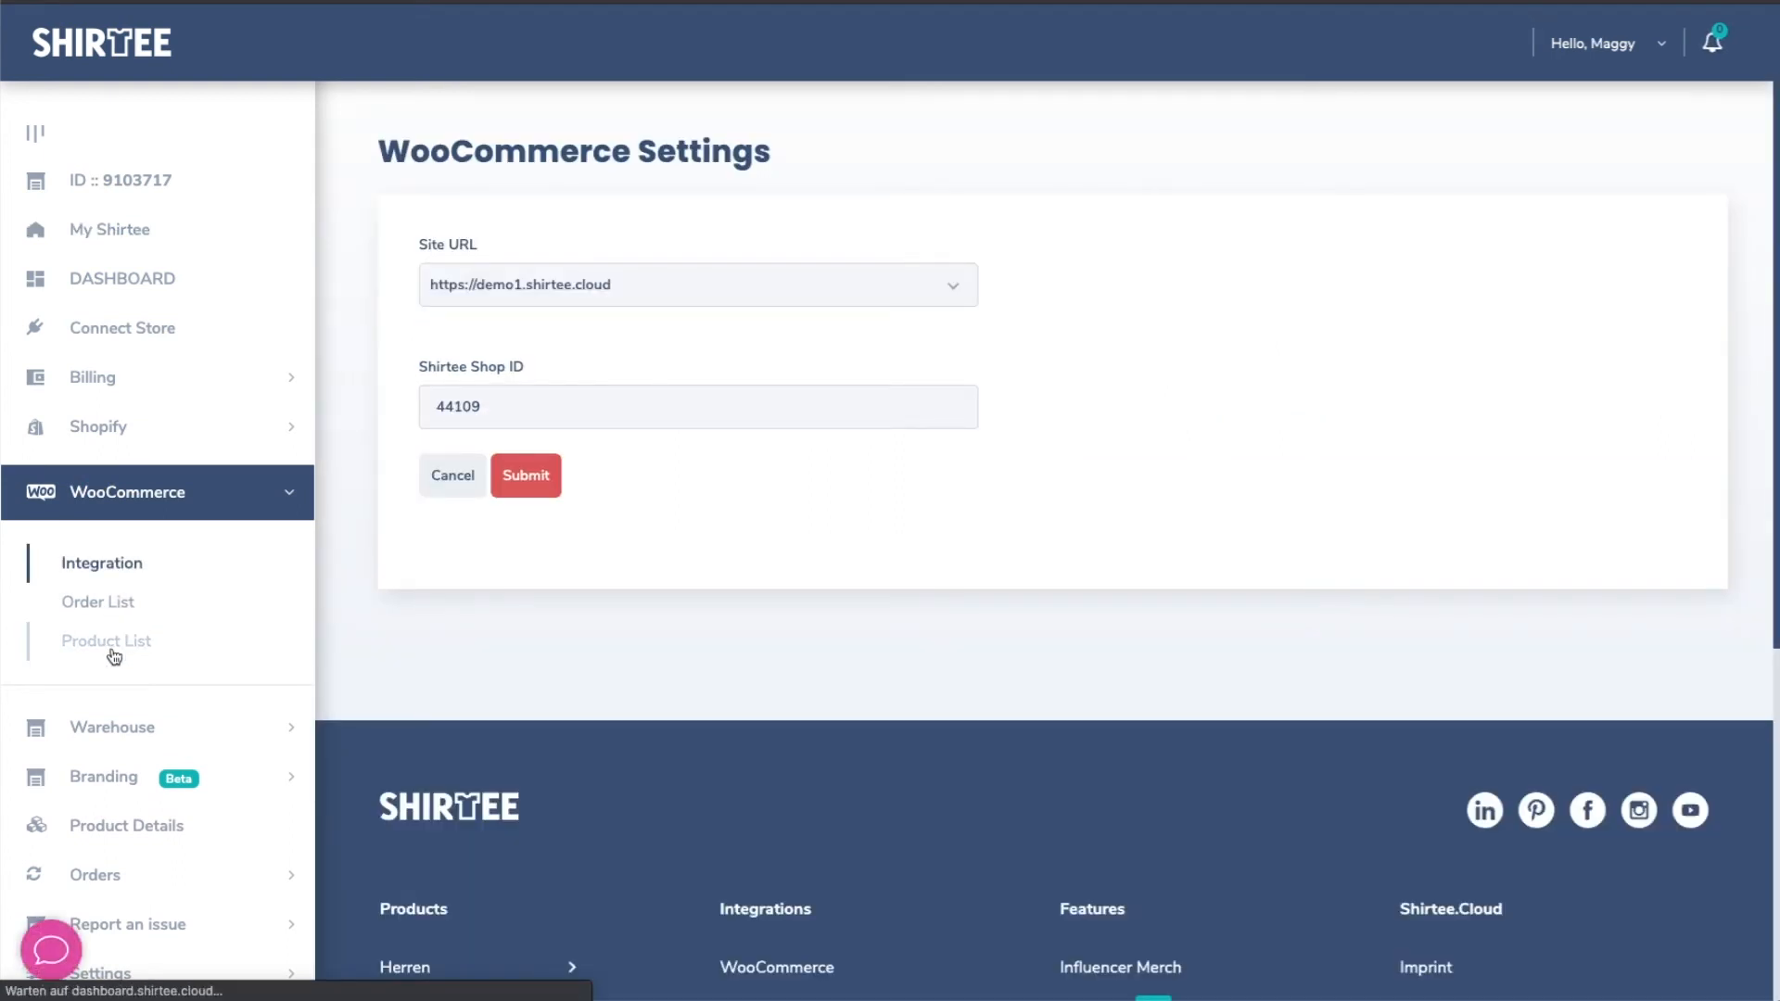
pyautogui.click(106, 639)
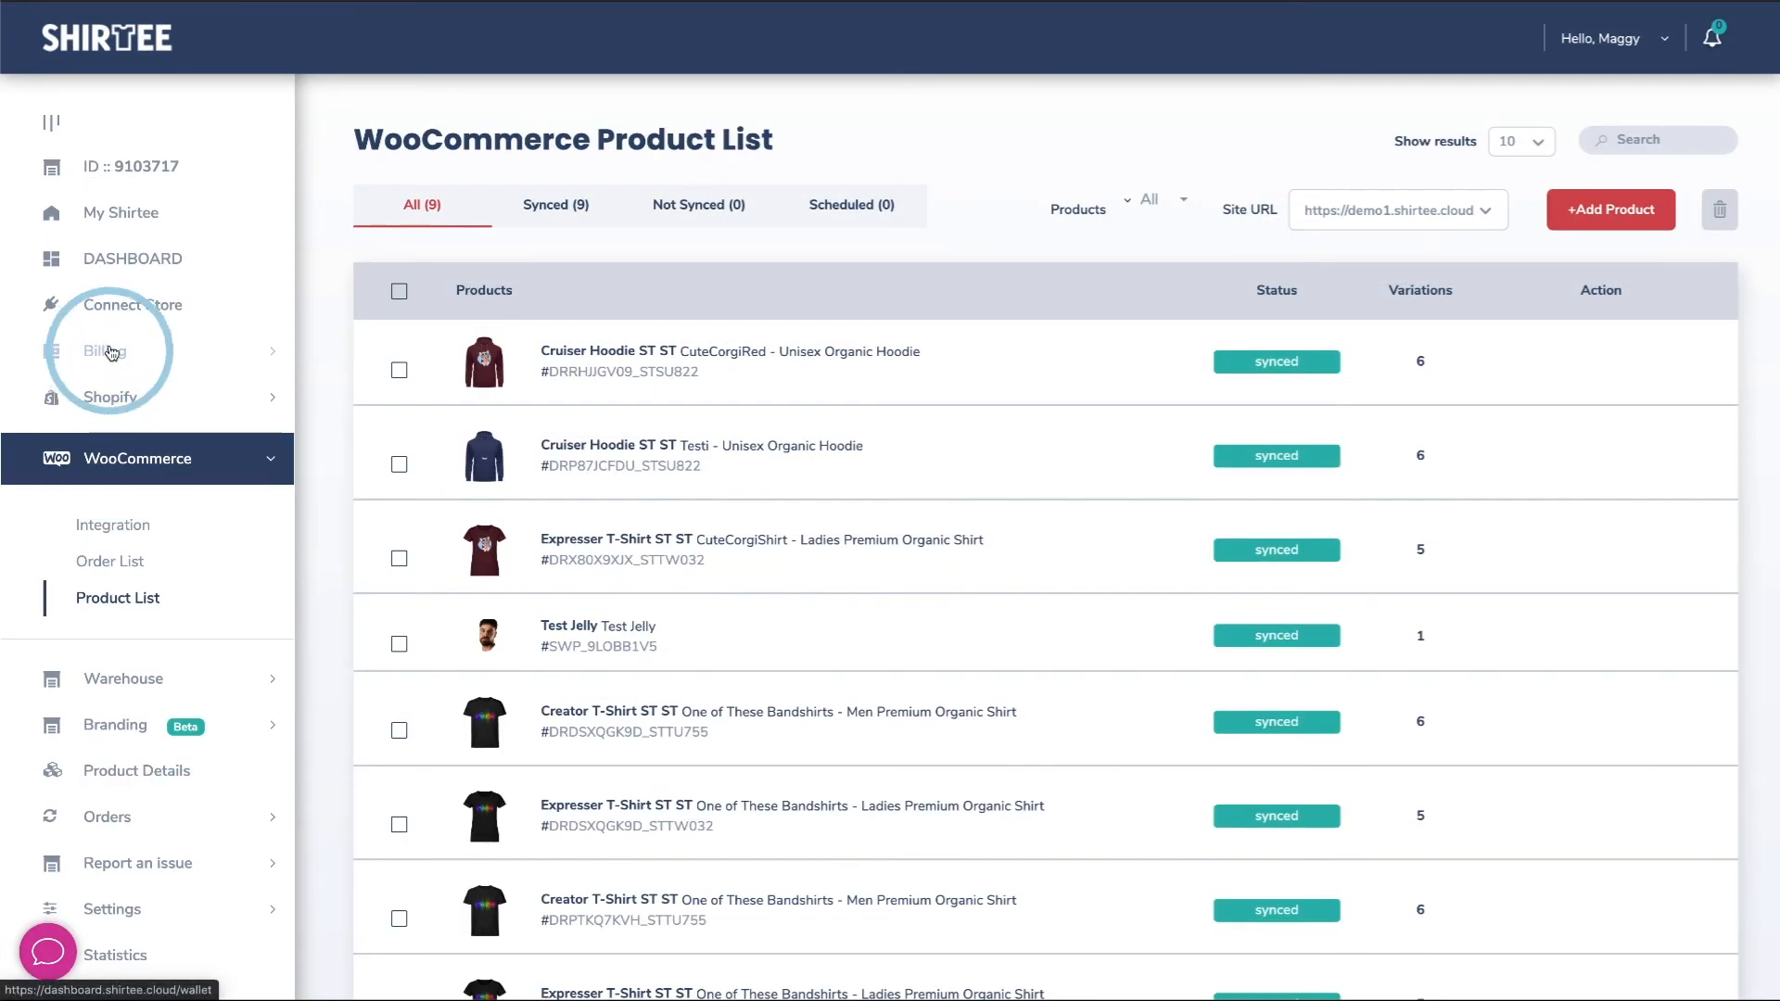
pyautogui.click(104, 356)
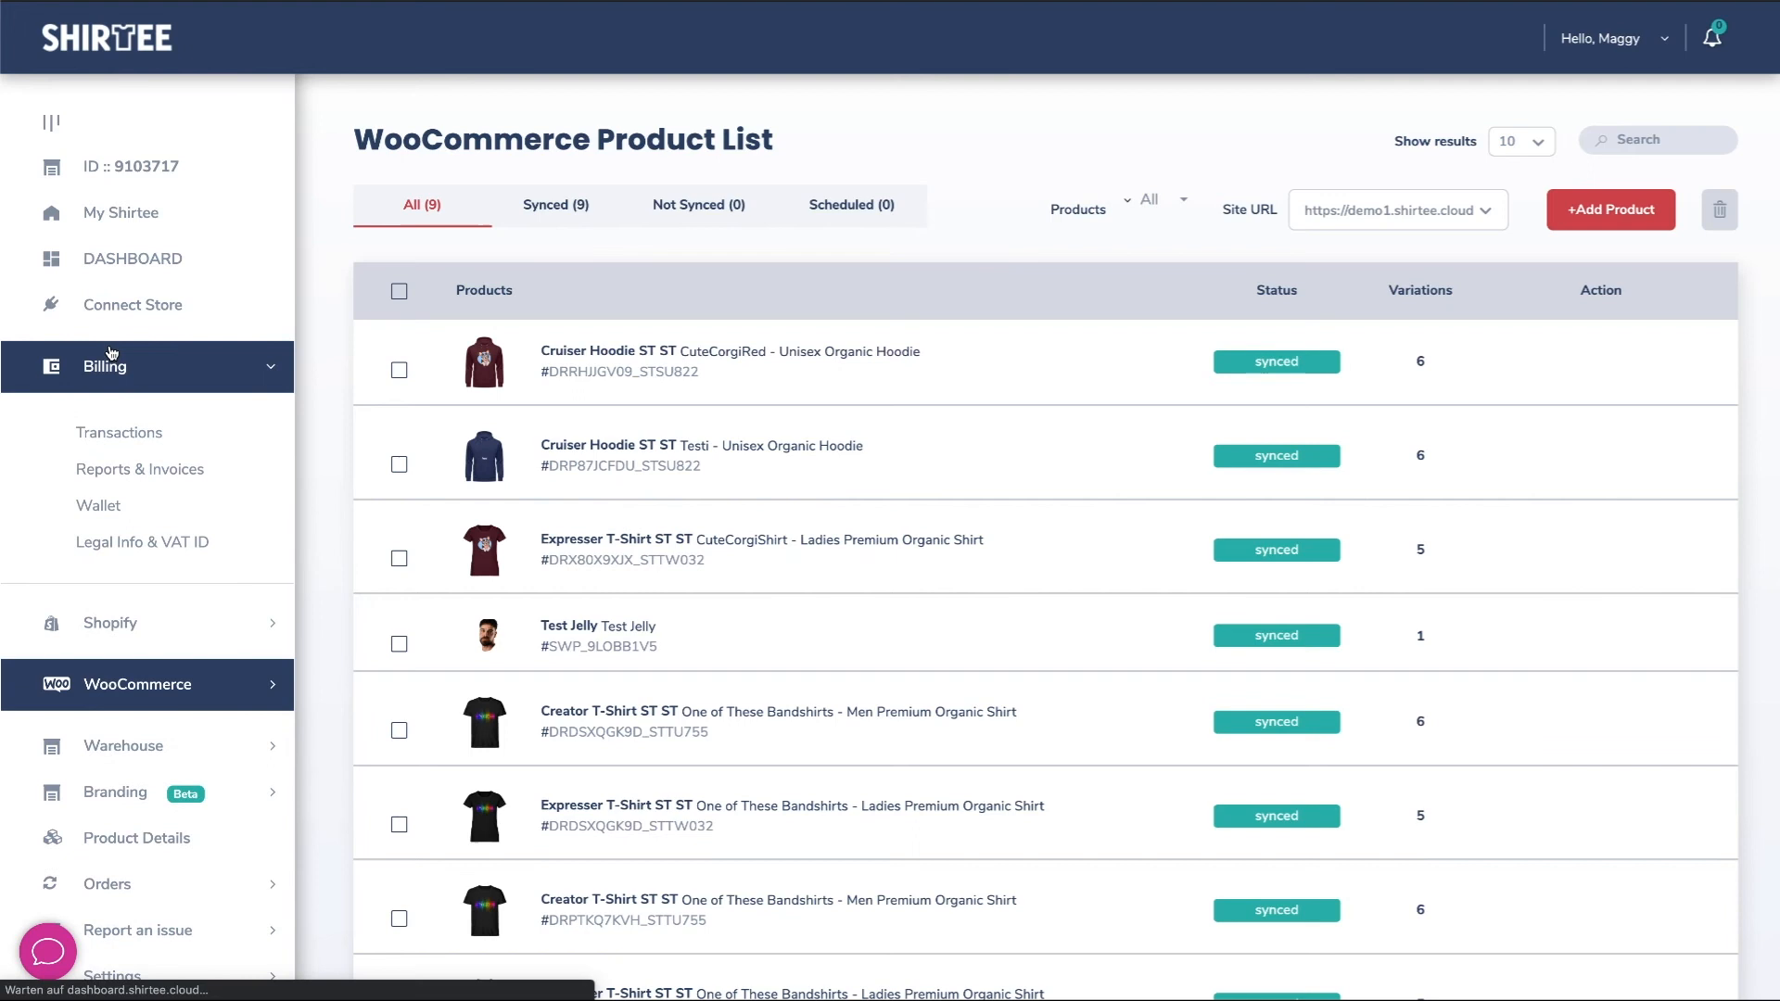
# View the Wallet page with its +0.00 € balance, then the storefront's Top Seller section.
pyautogui.click(98, 504)
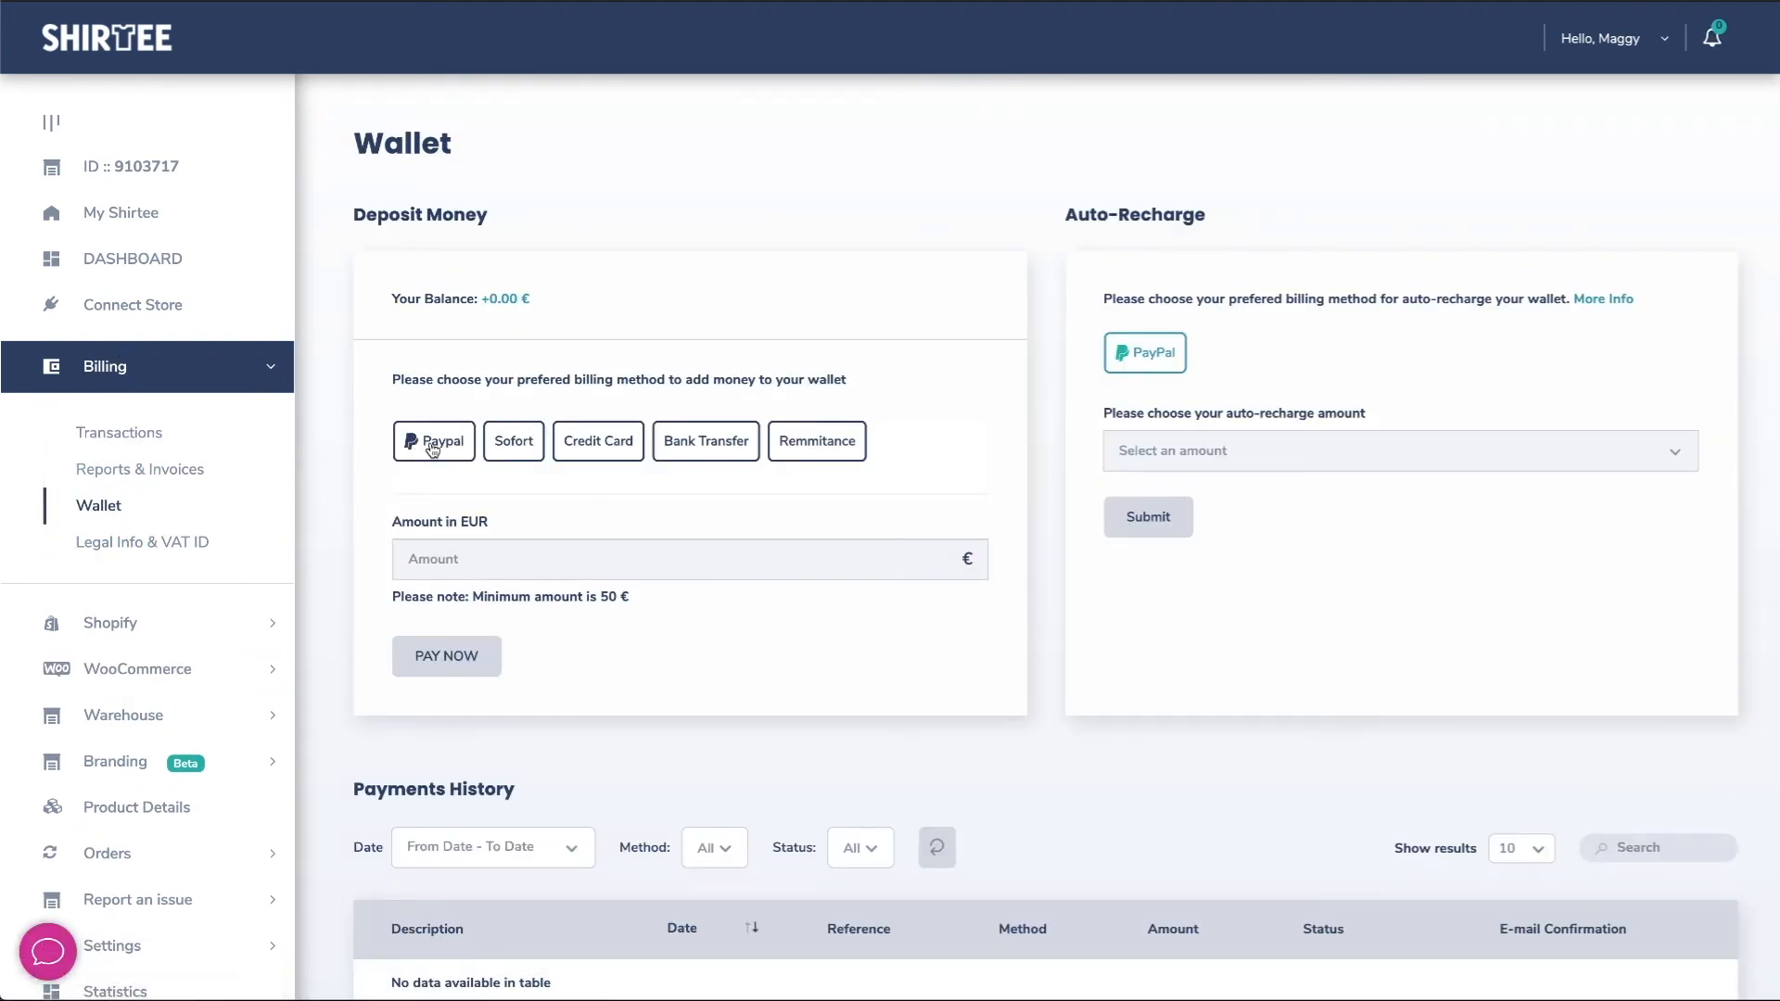
pyautogui.click(434, 442)
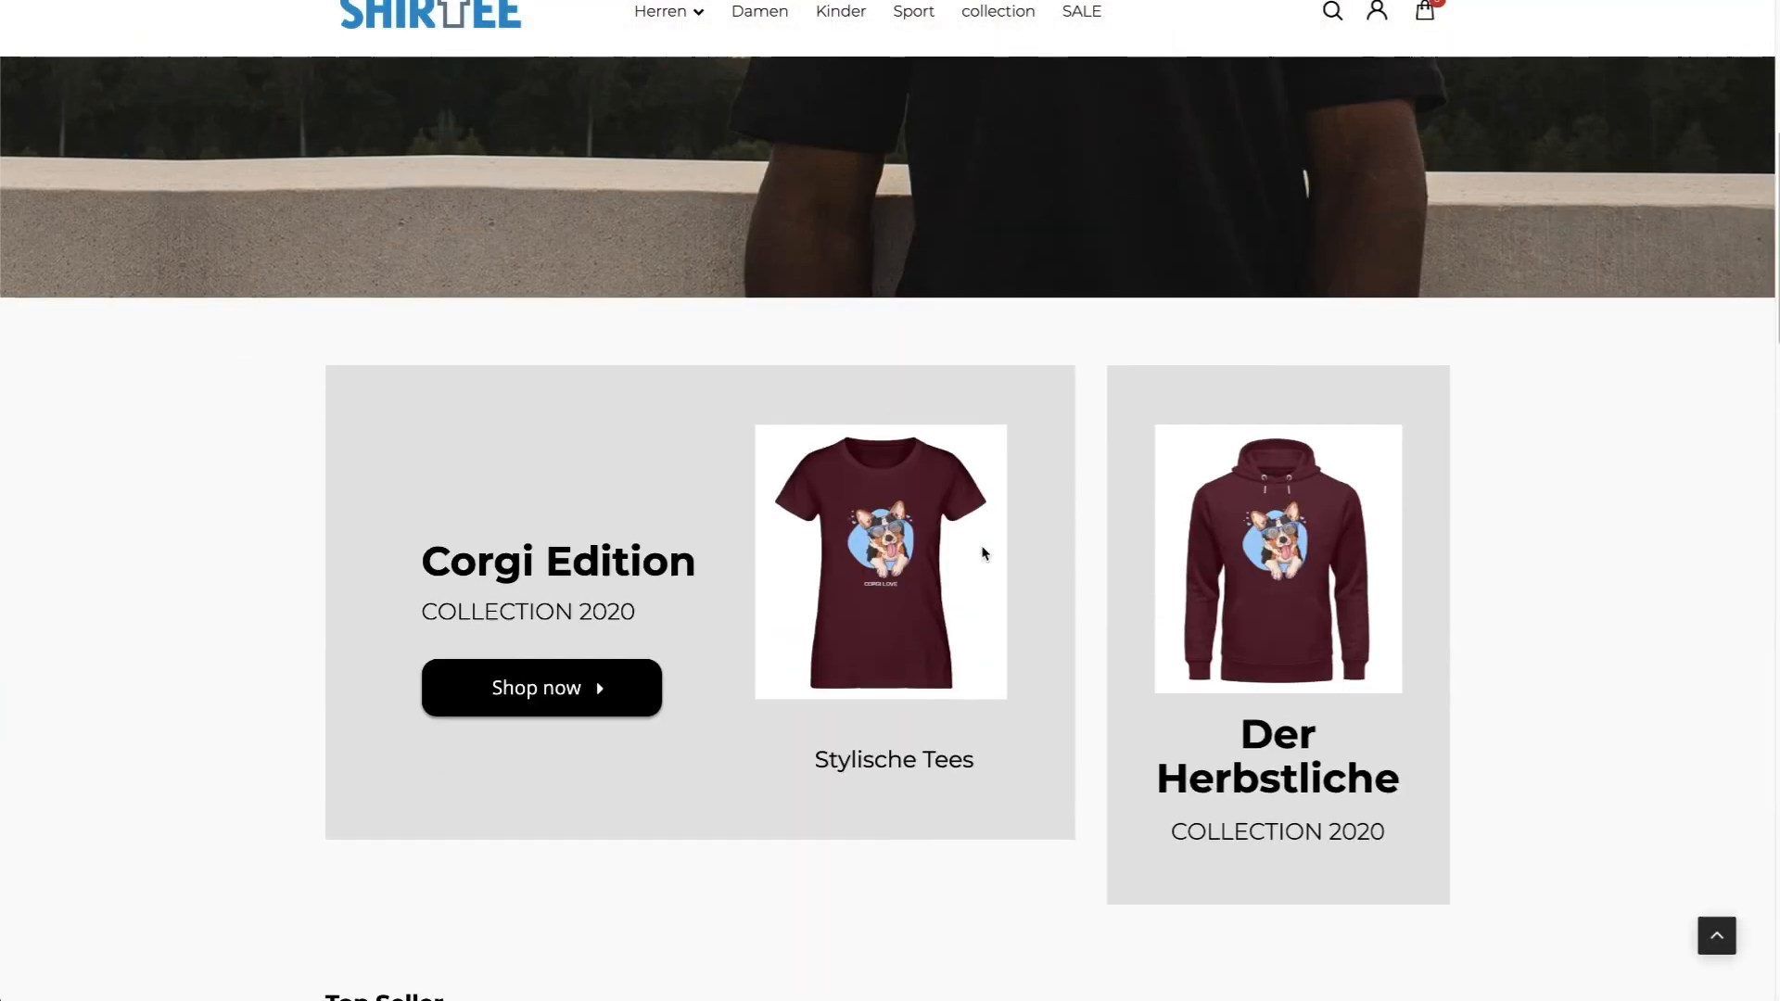
pyautogui.scroll(-3)
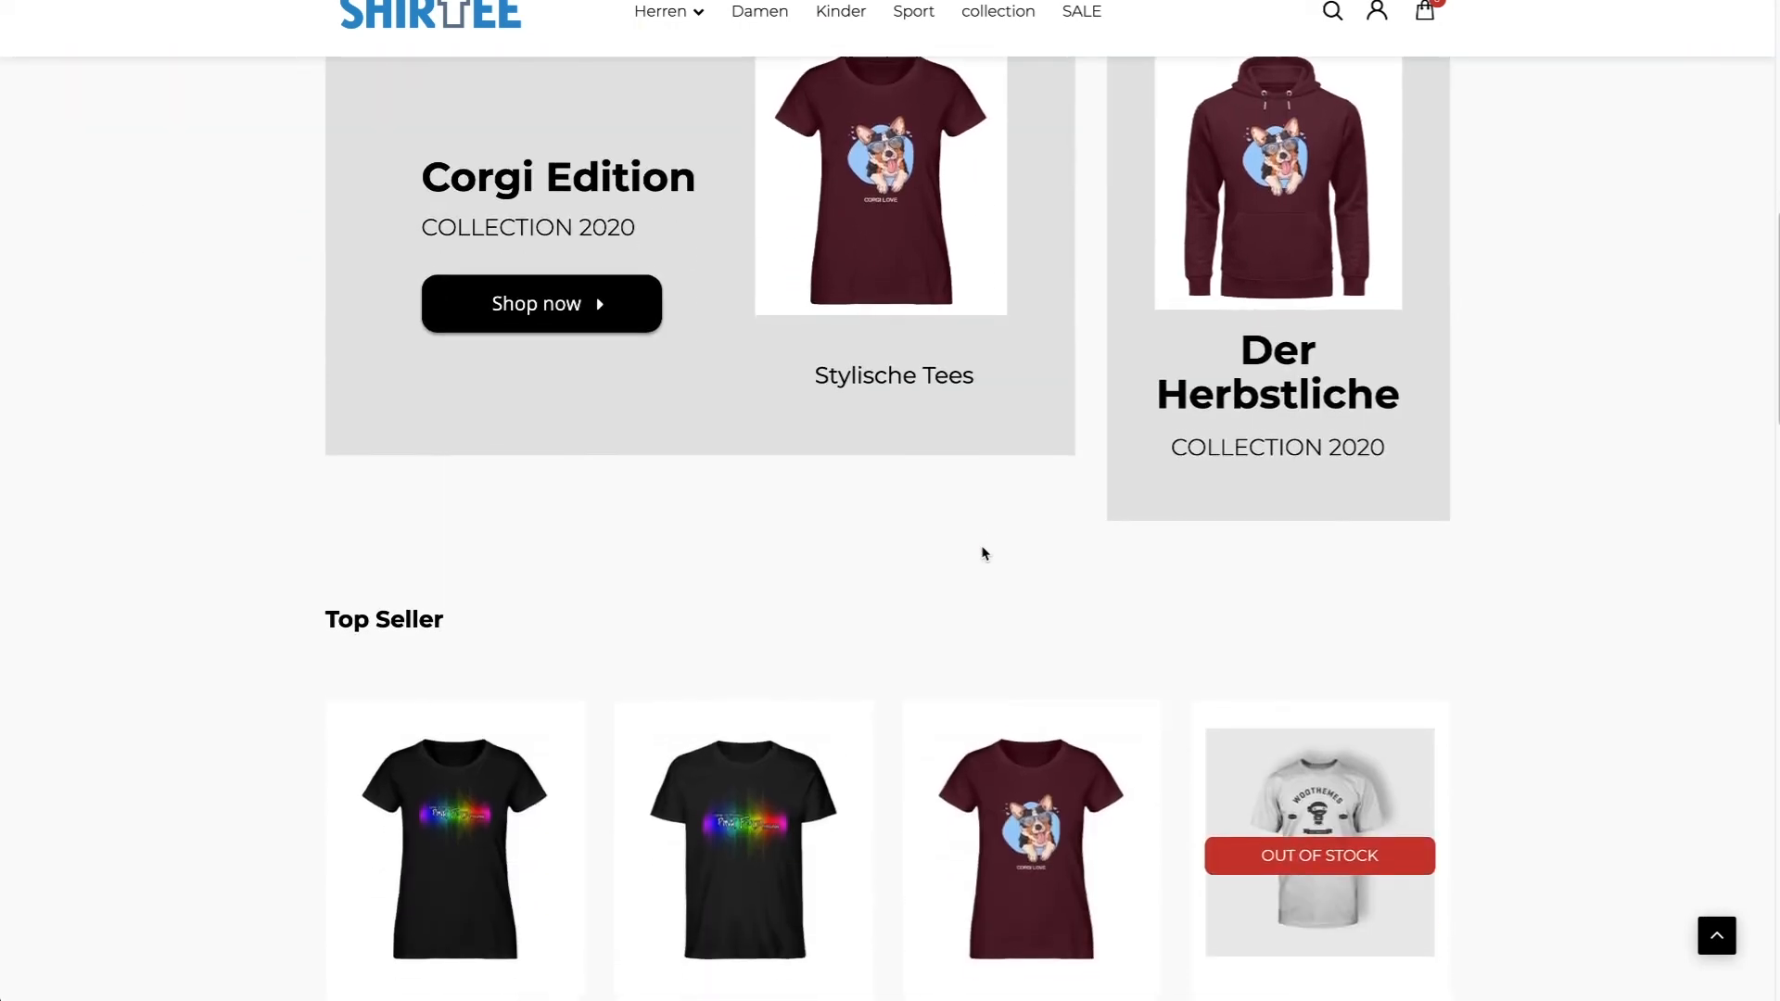